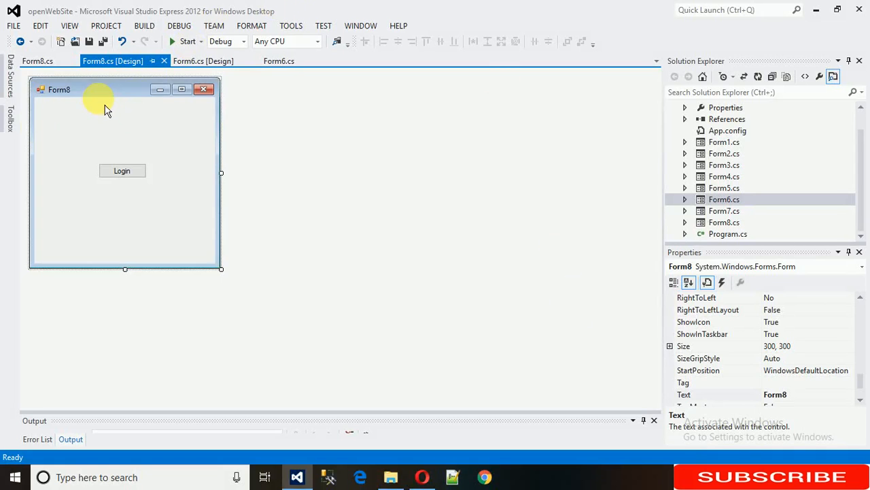
- Review Form8 and Form6 designs, then run the app and open another Form6 from Login
click(123, 170)
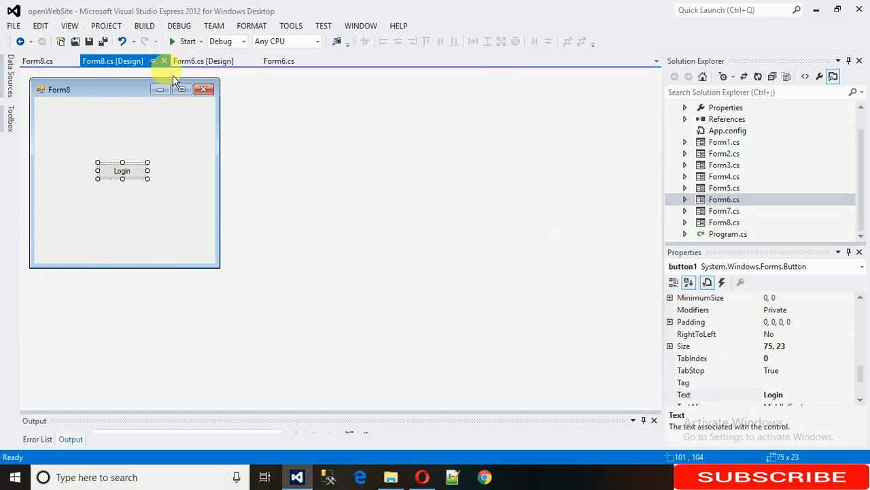
click(279, 60)
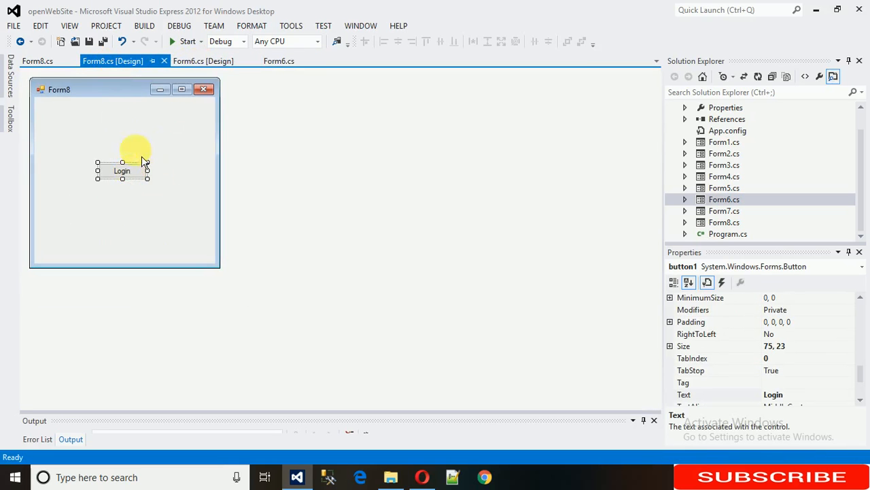
click(203, 60)
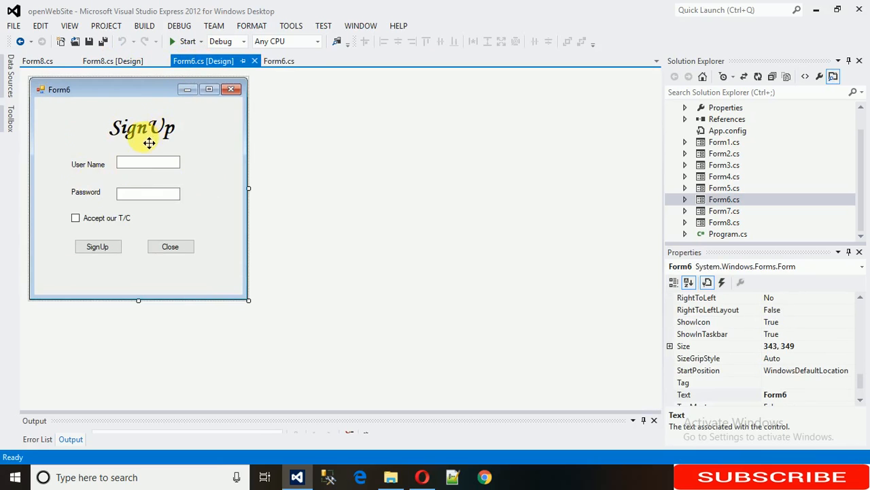
click(112, 60)
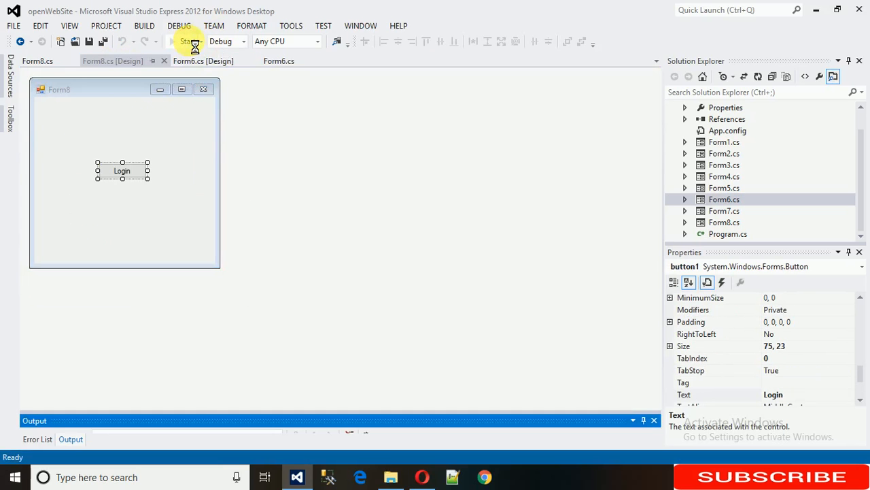
click(188, 41)
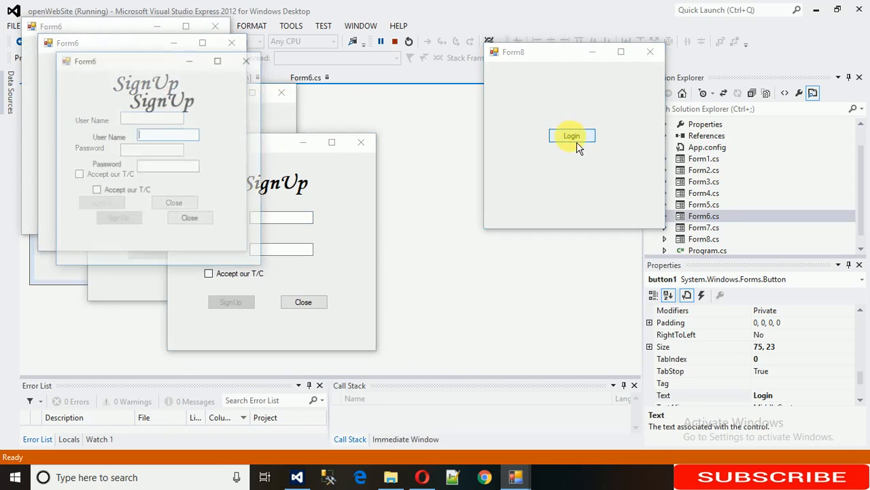
click(572, 136)
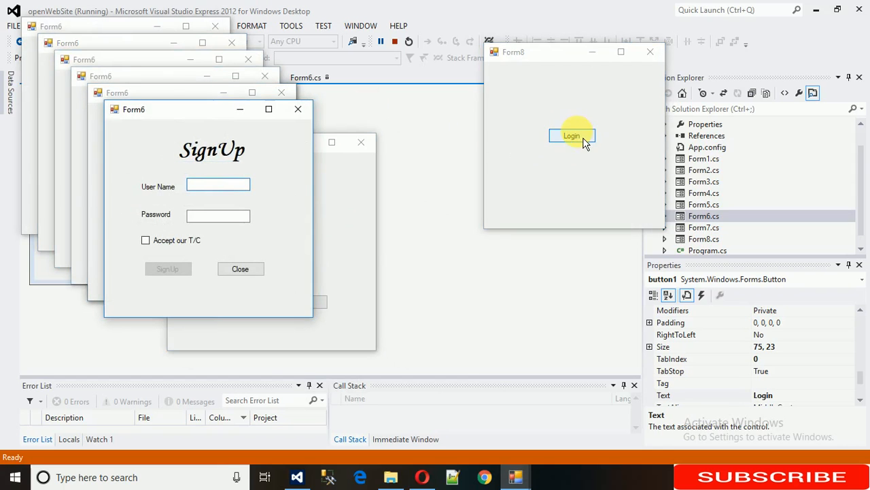
mouse_move(184, 134)
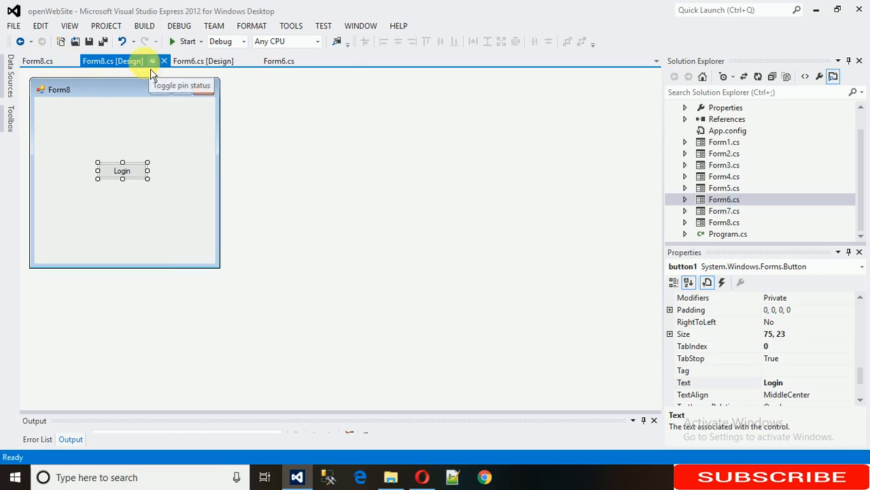
mouse_move(111, 60)
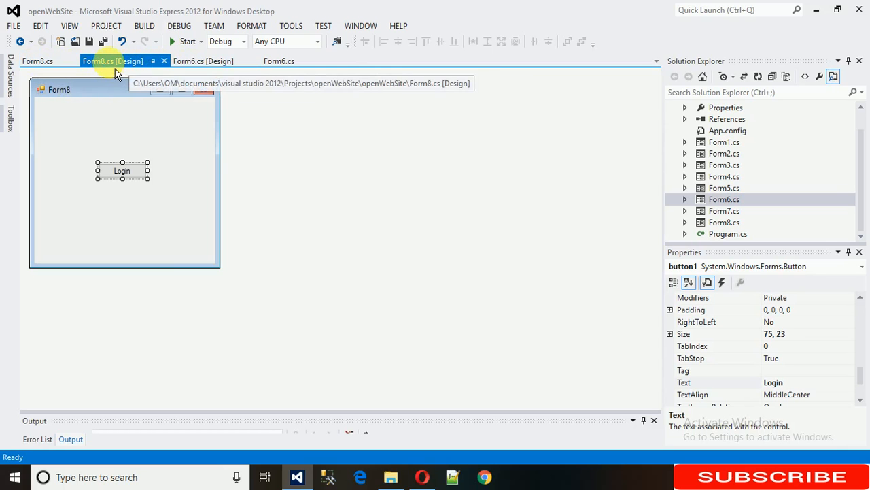
- Declare public static int restrict = 0 in Form8's code above button1_Click
click(38, 60)
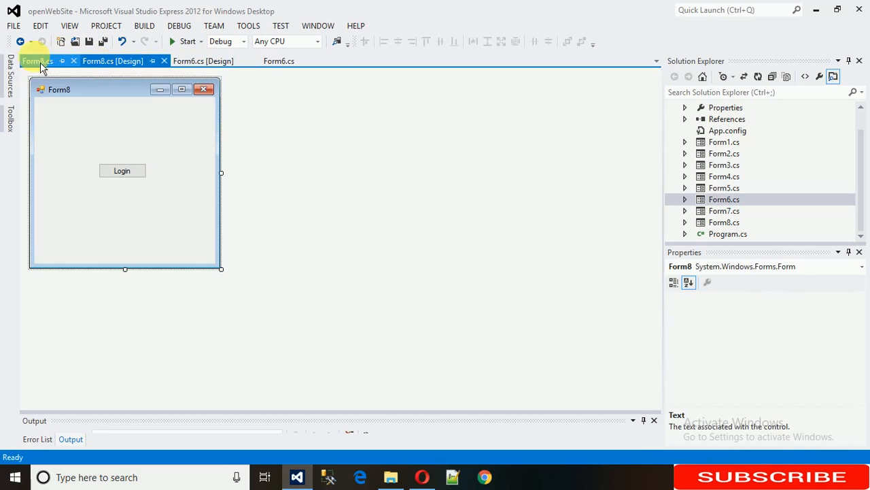
click(38, 60)
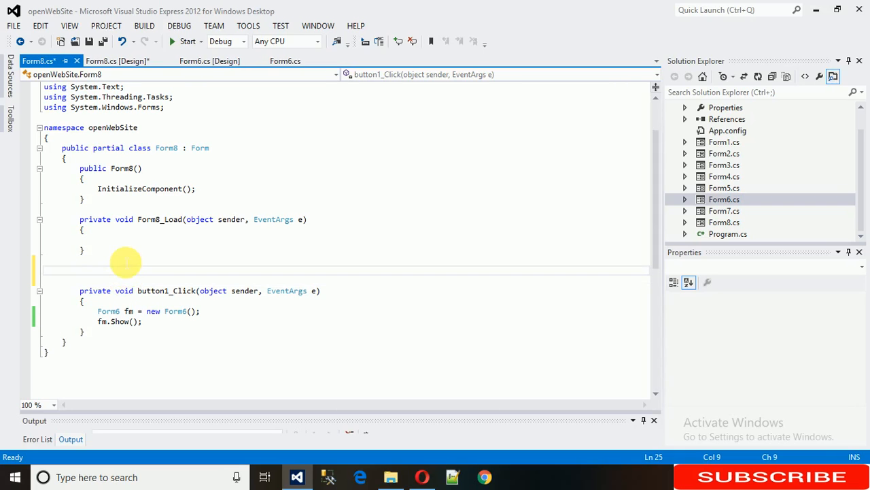
text(public)
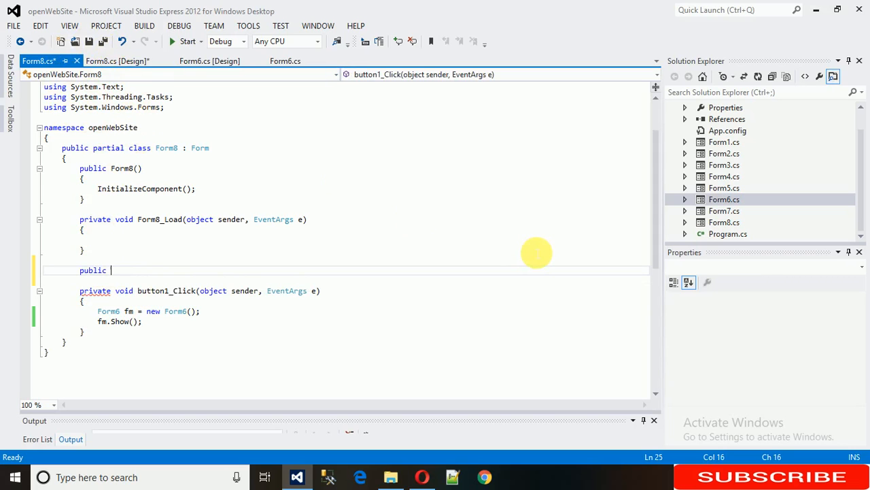
text(sta)
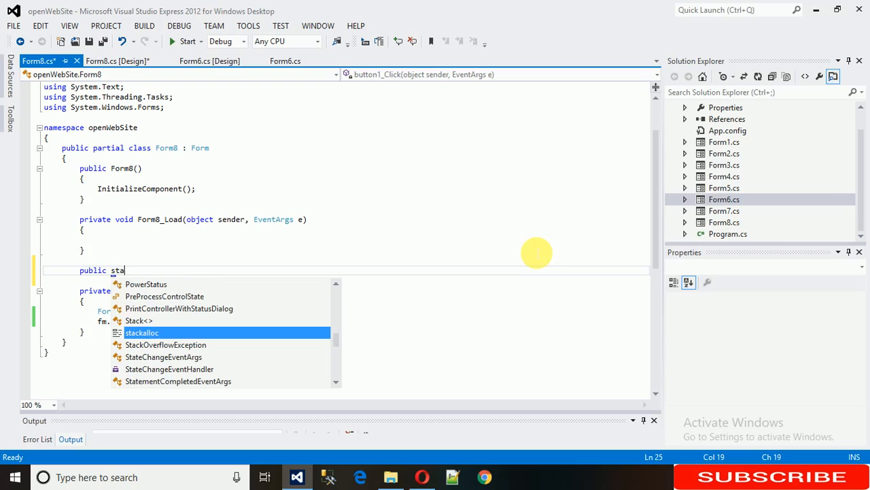
text(tic)
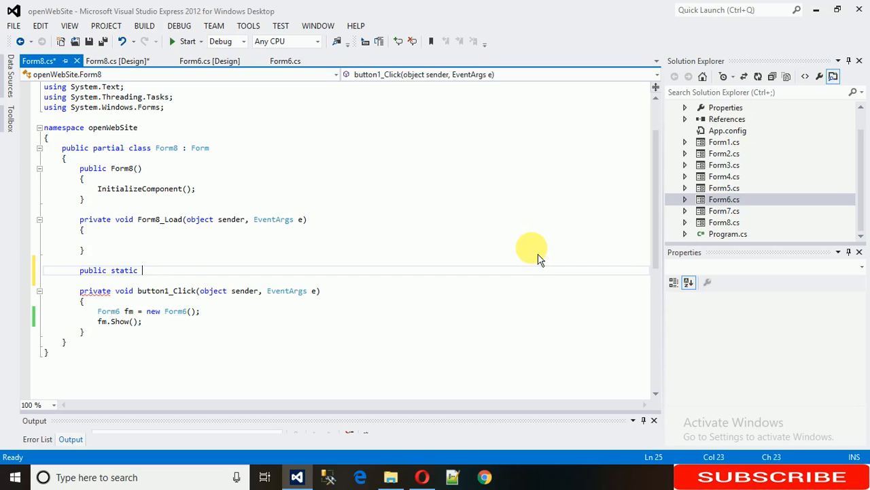
text(int)
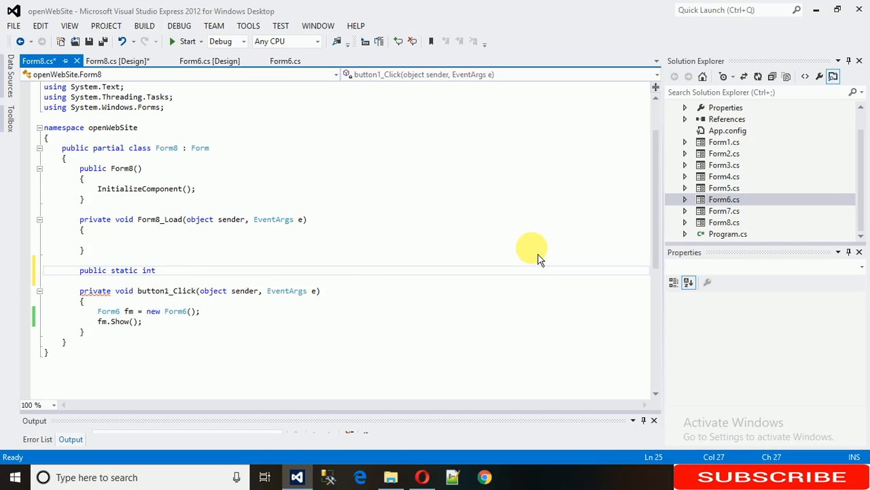
text(a)
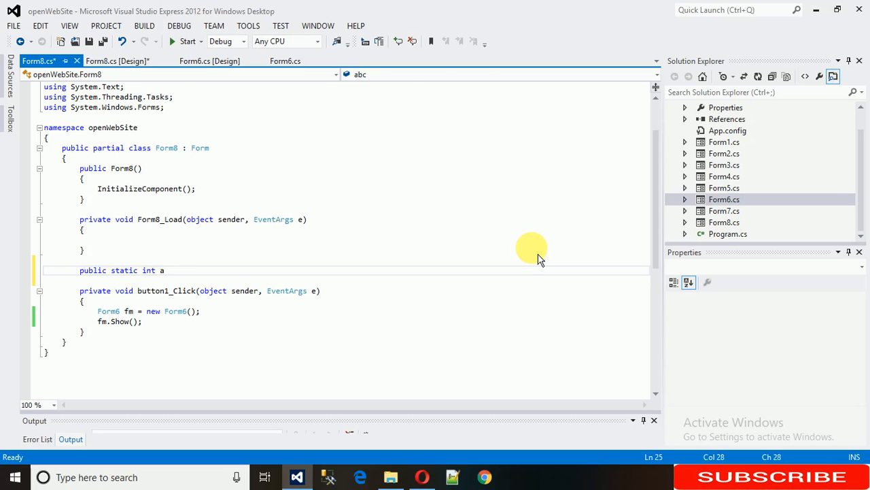
text(restrict)
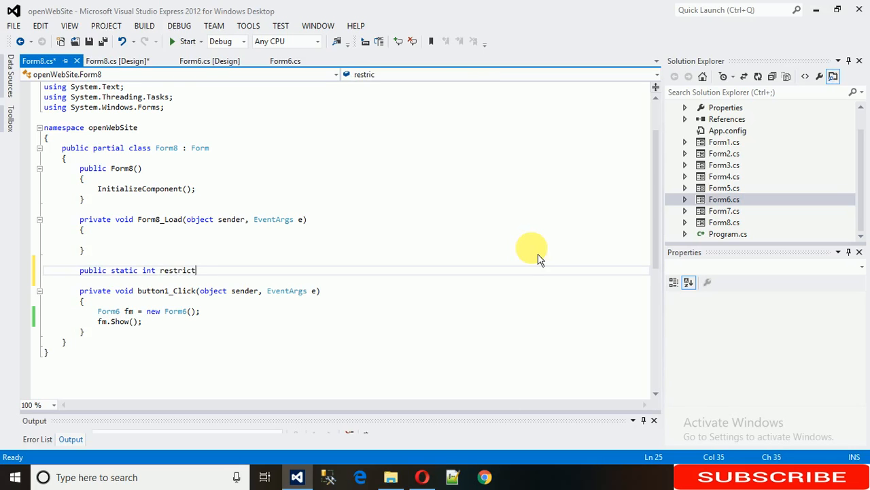
text(= 0;)
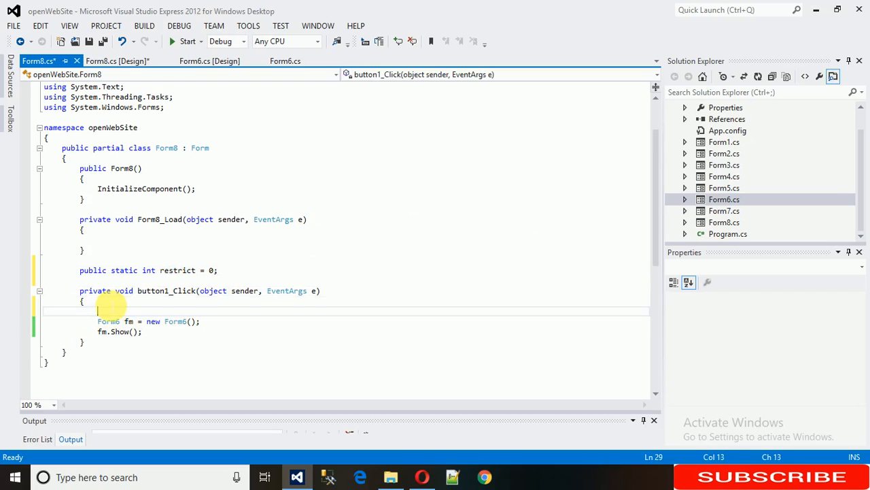
- Wrap the Form6 creation in button1_Click with if (restrict == 0)
text(i)
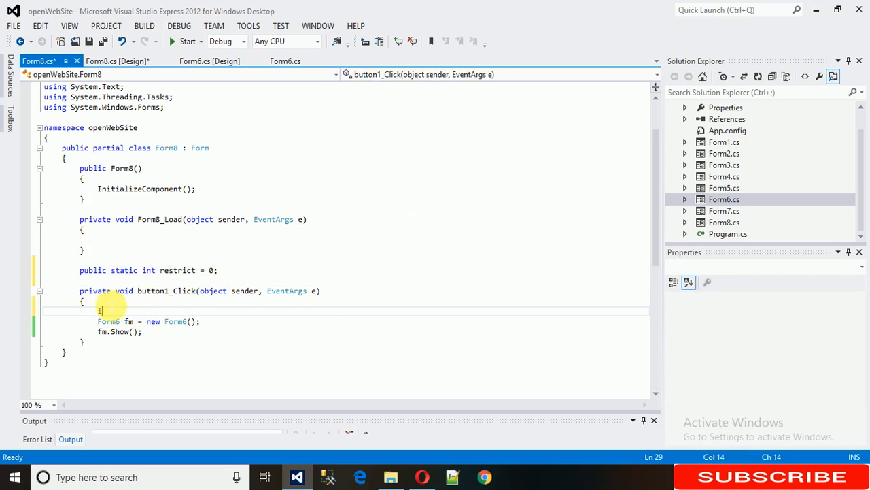
text(if(restrict)
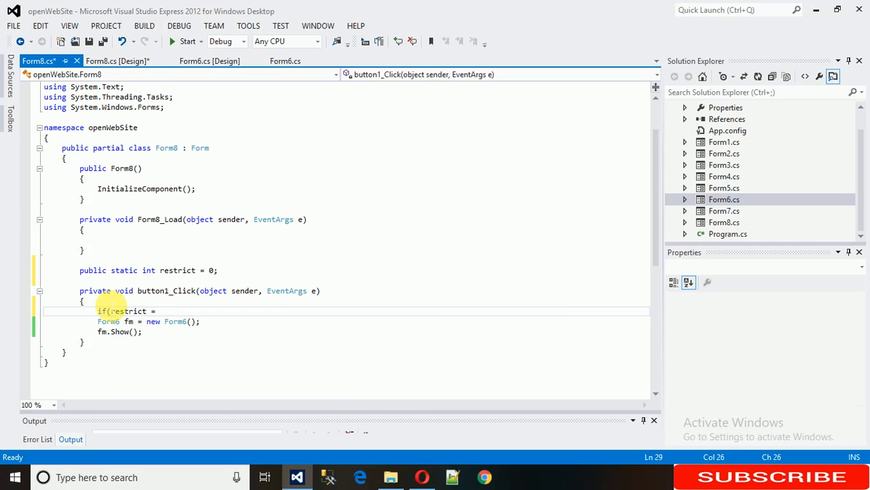
text(=)
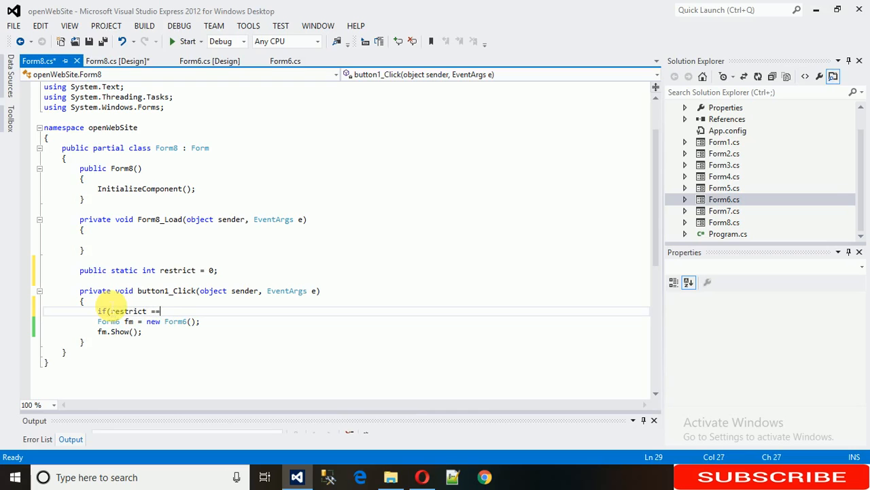
text(0))
text(})
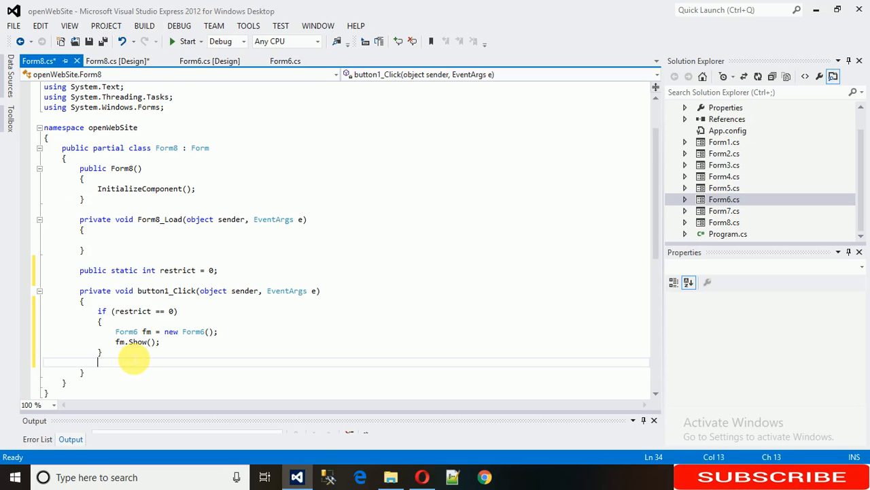
- Add an else branch showing MessageBox "Form is allready opened"
text(else{)
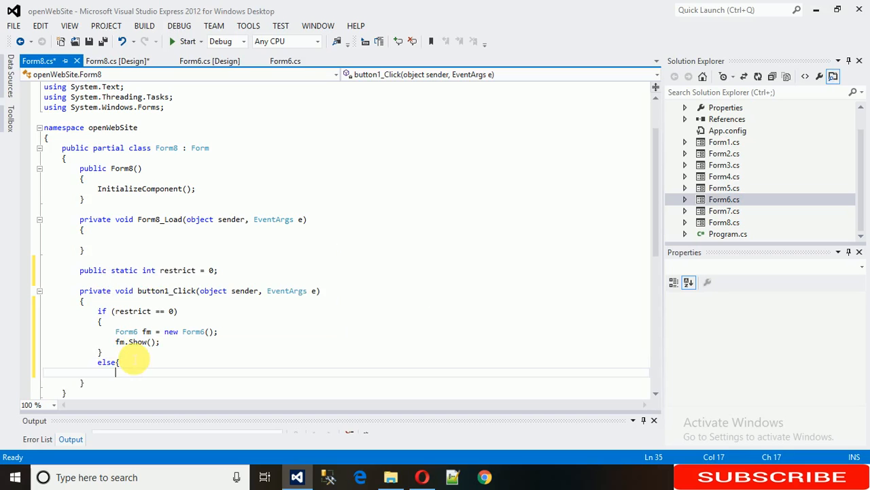
key(enter)
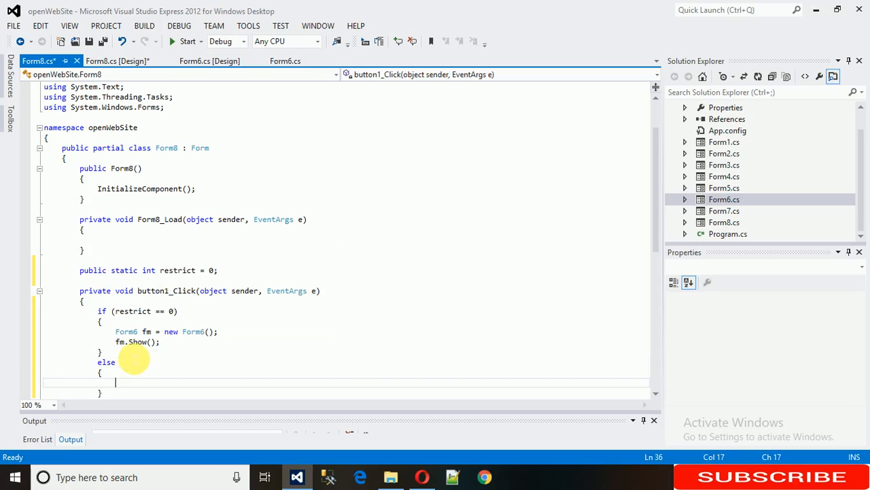
text(mes)
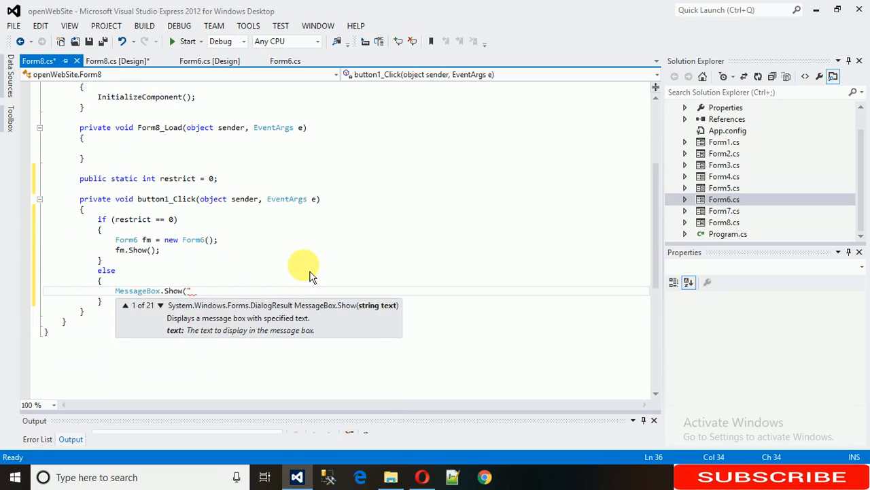
text(Form is a)
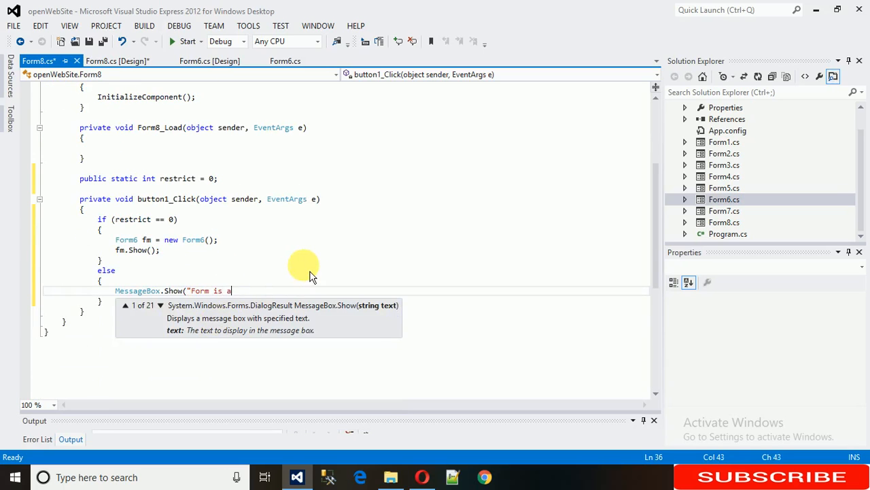
text(llready o)
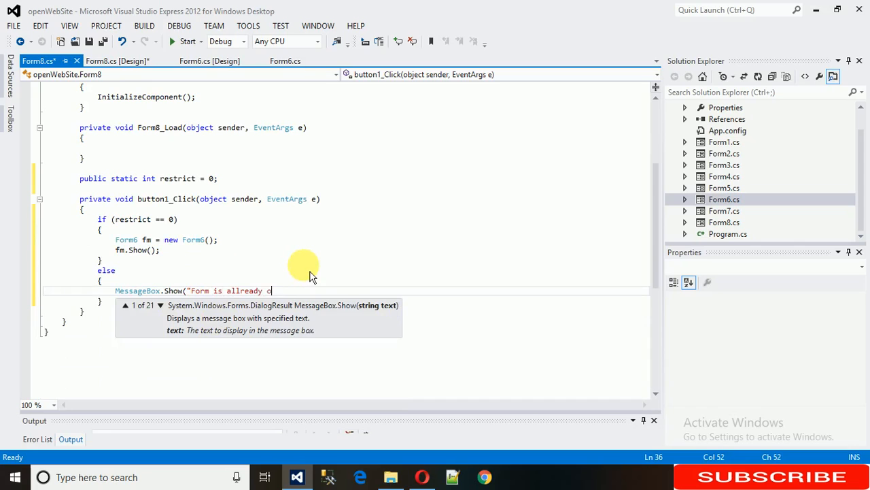
text(pened");)
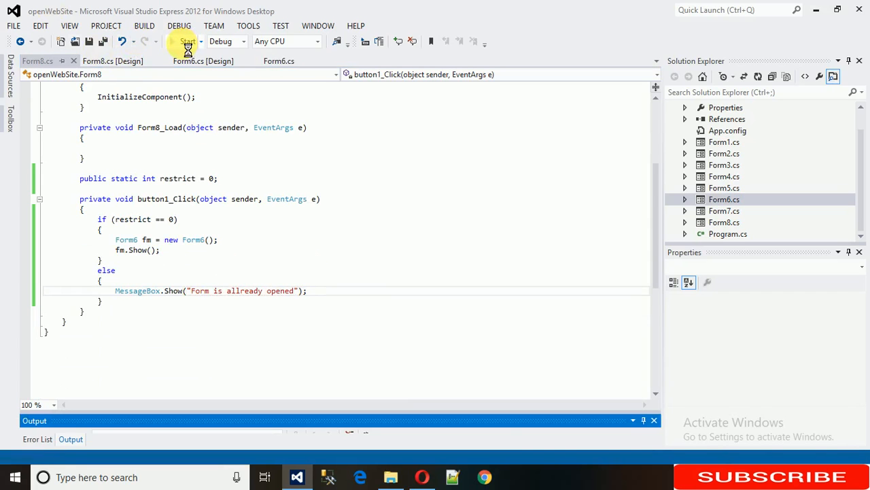
click(188, 41)
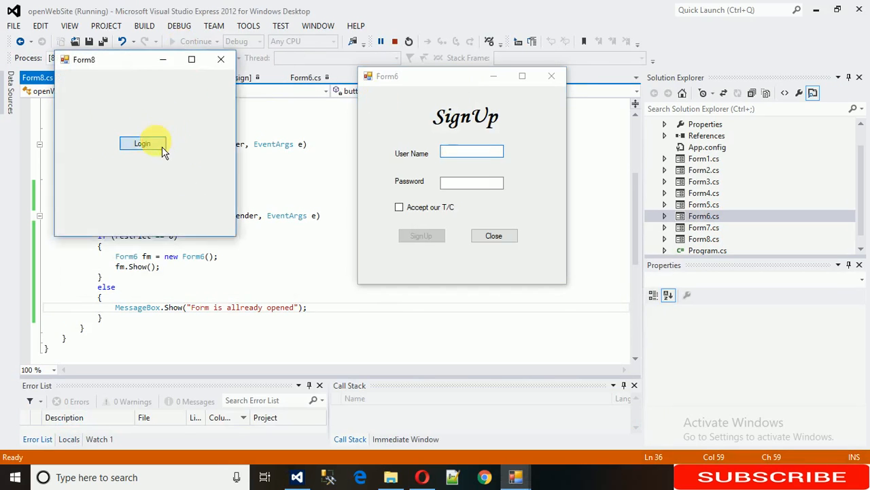
click(393, 41)
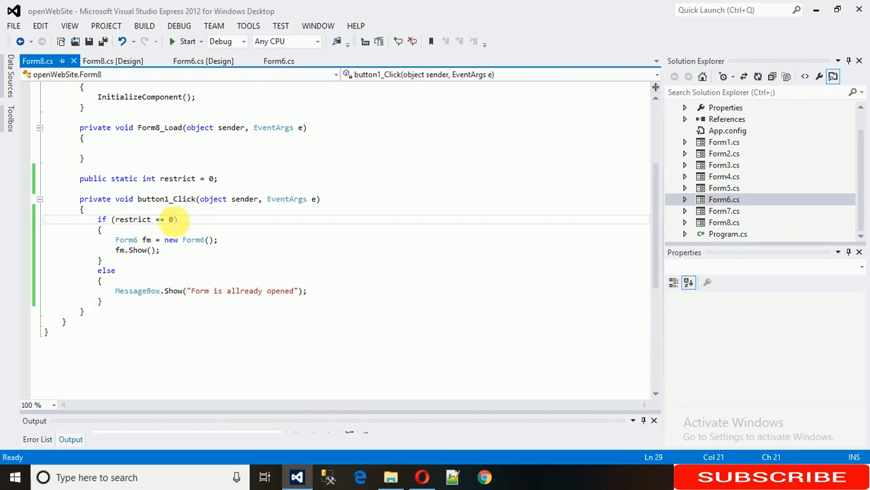
- Add restrict++; inside the if block above Form6 fm = new Form6(restrict);
double_click(132, 219)
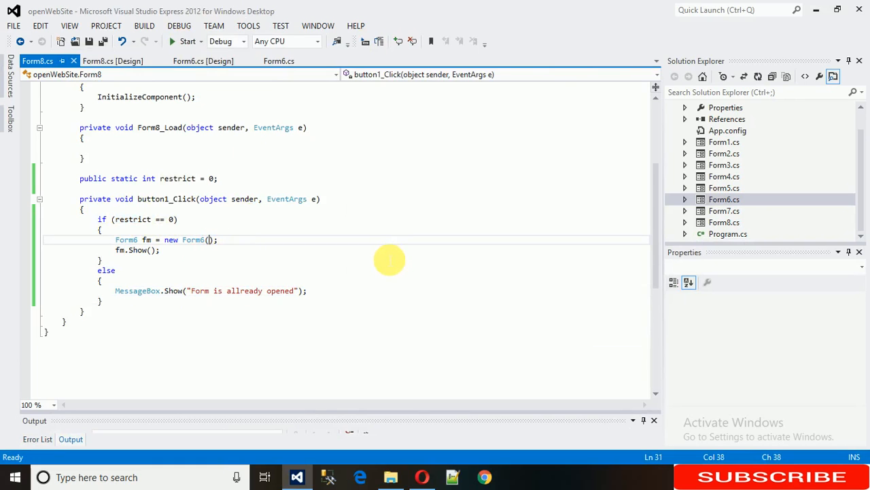
text(restrict)
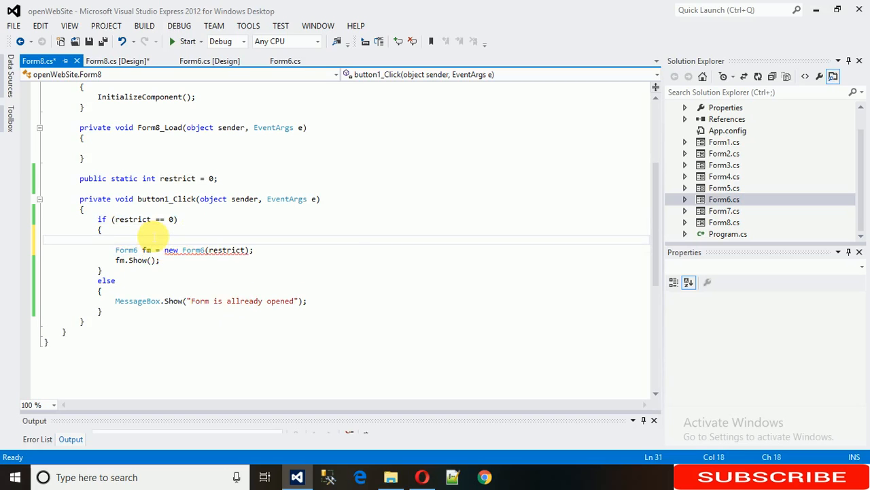
text(restrict)
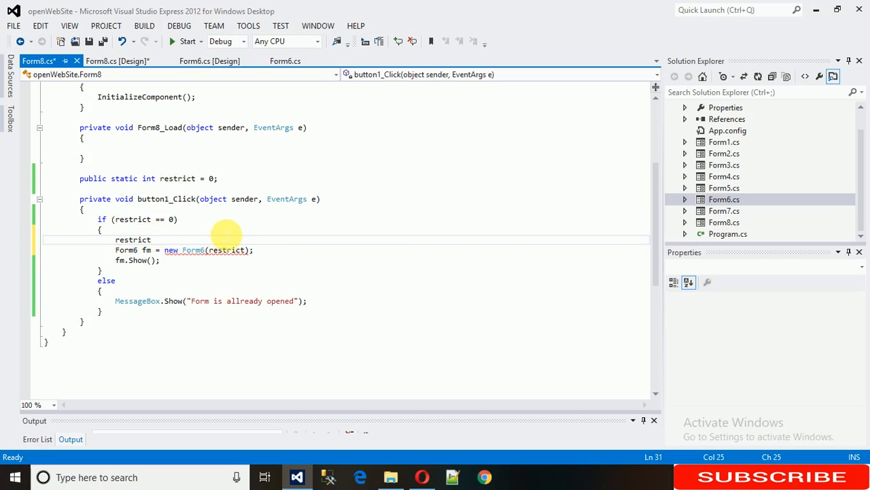
text(++;)
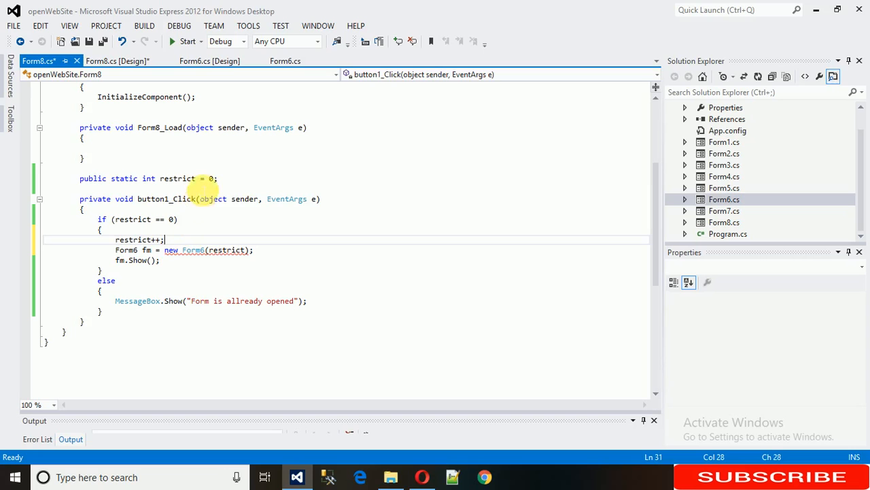
double_click(178, 178)
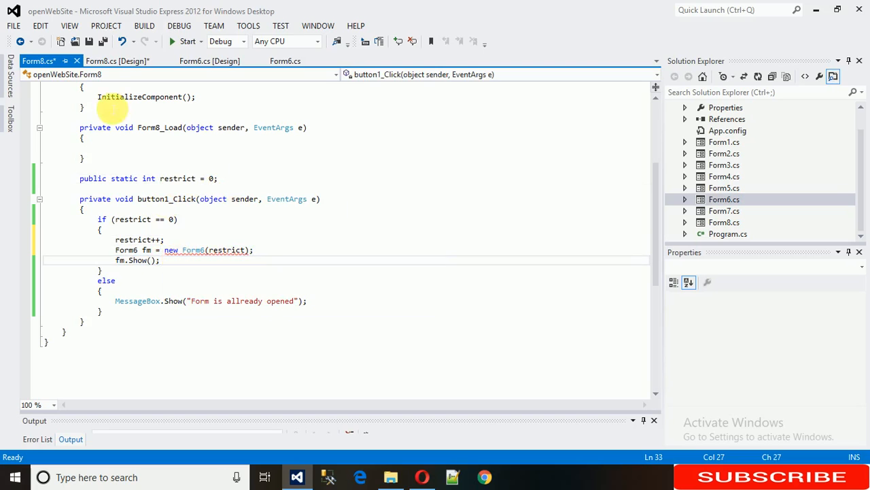
click(209, 60)
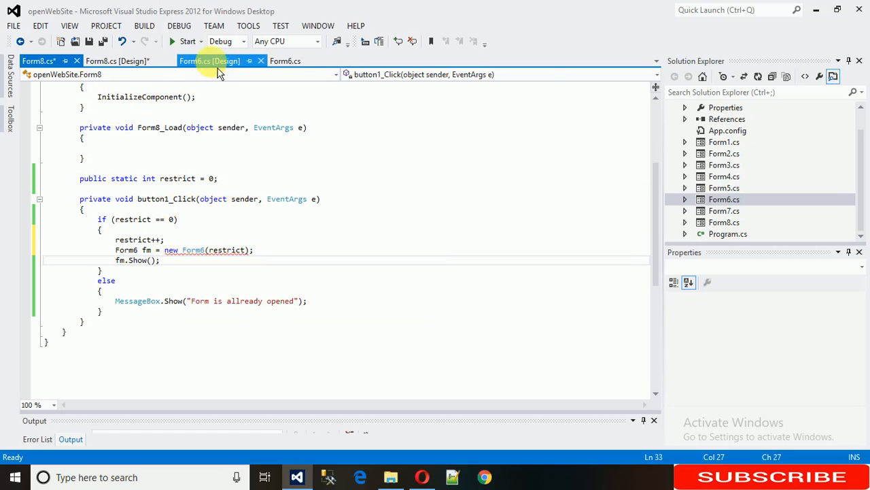
- Add an int res field to Form6 and change the second constructor to Form6(int a)
click(209, 60)
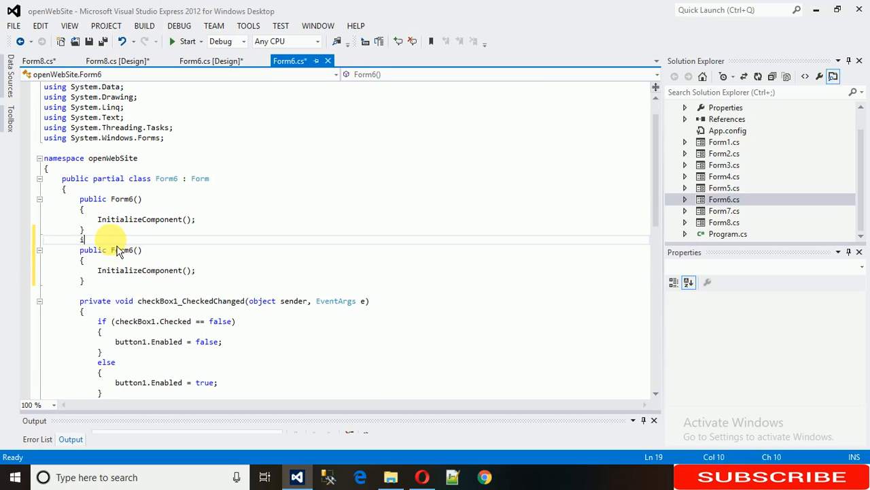
text(nt res;)
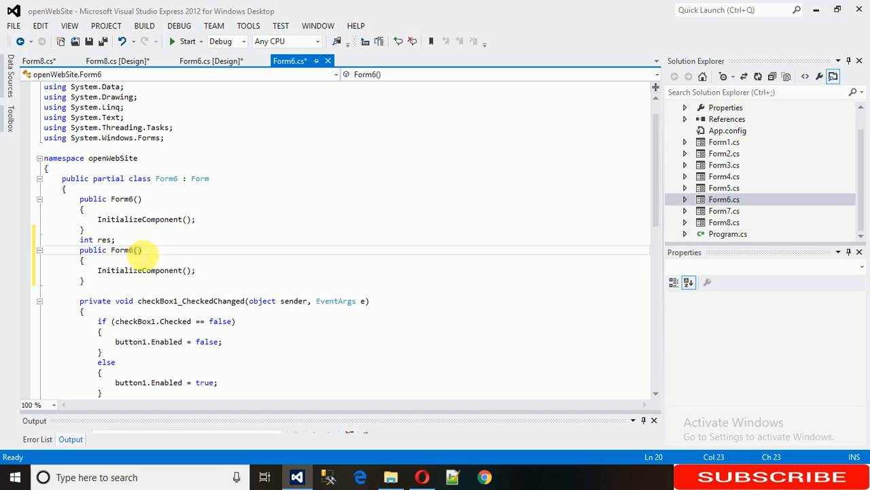
text(int a)
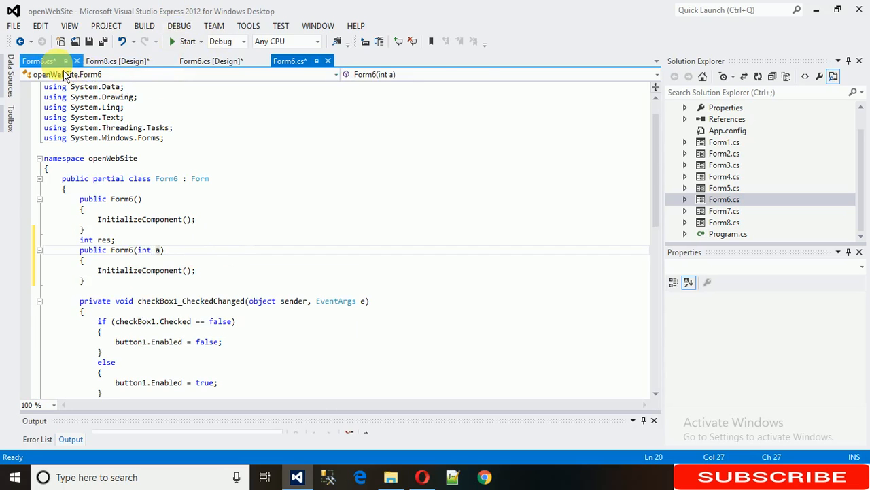
click(38, 60)
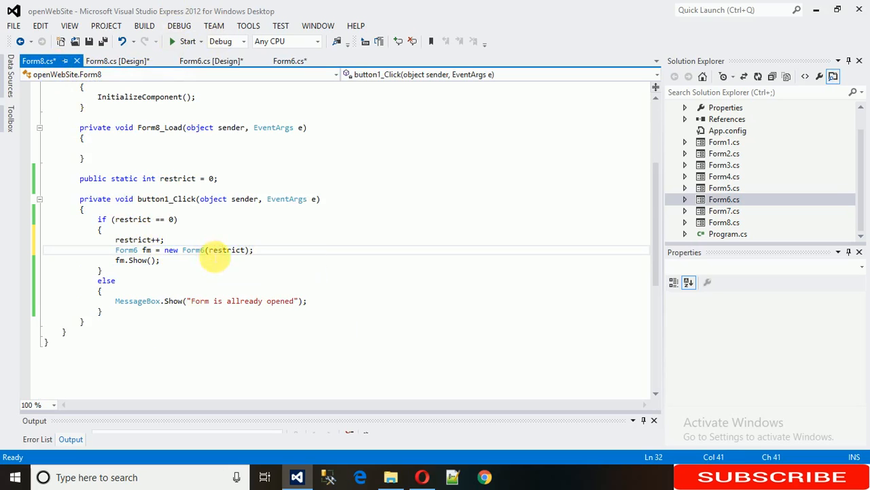
- Check the restrict argument in Form8, then assign res = a in Form6's constructor
click(211, 60)
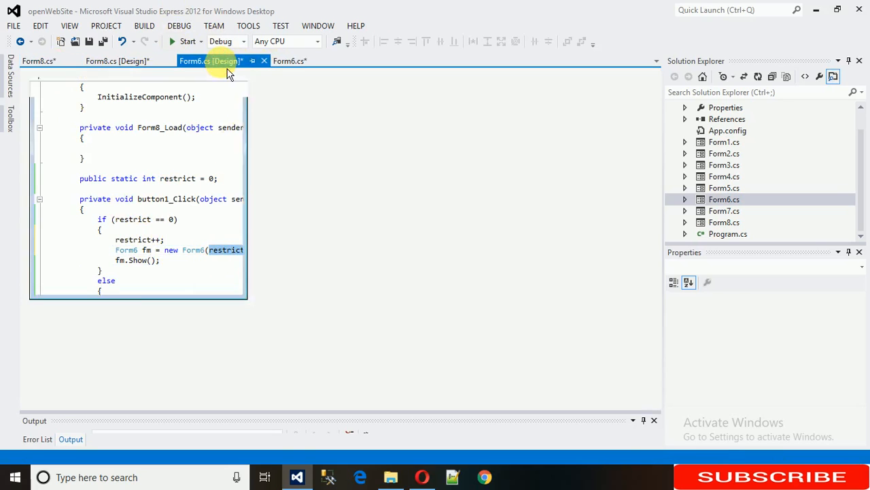
click(290, 60)
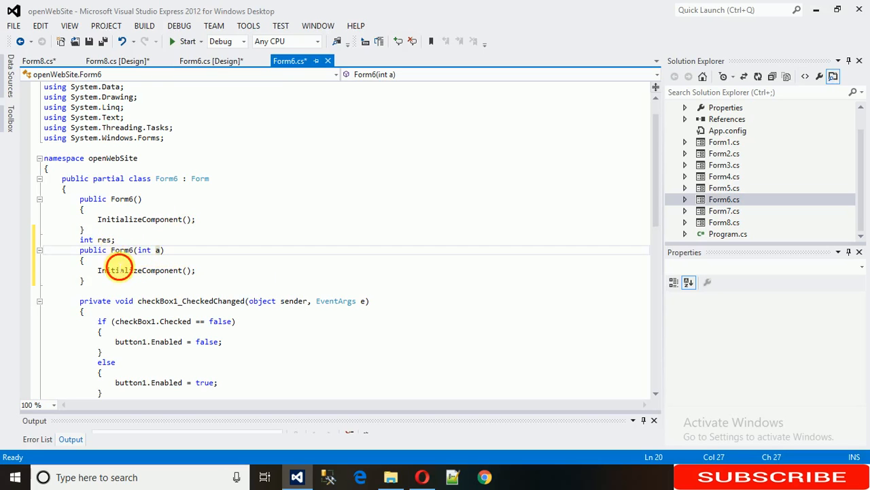
text(res = a;)
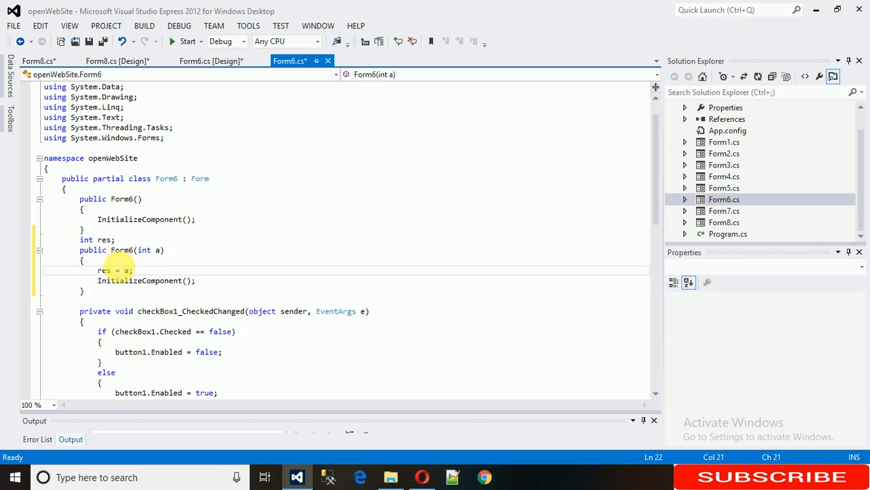
mouse_move(291, 280)
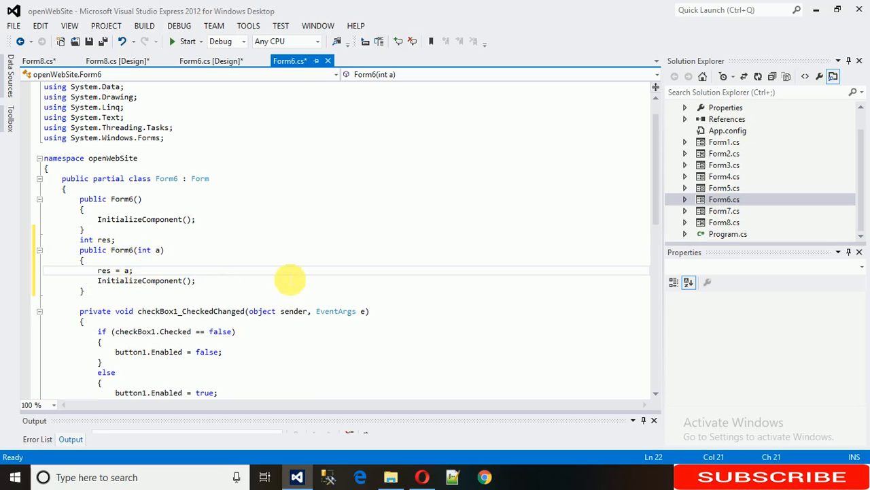
click(109, 60)
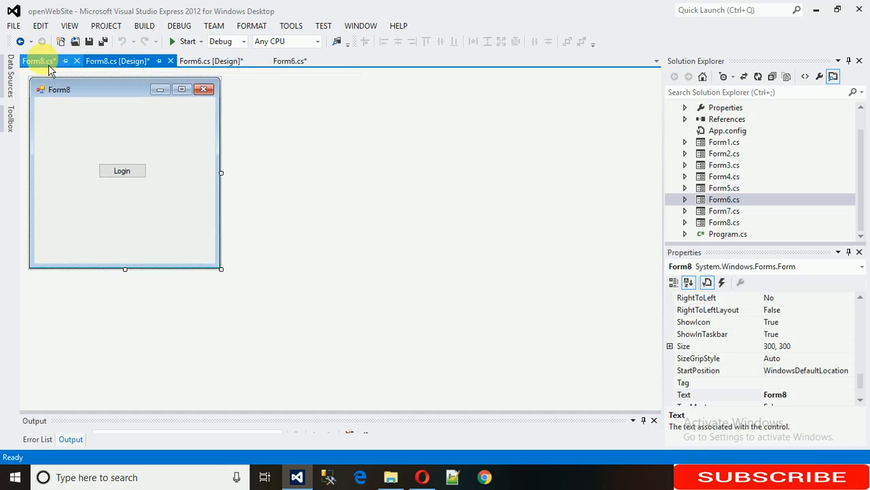
- Look over Form8 and Form6 designs and code, highlighting the restrict variable
click(117, 59)
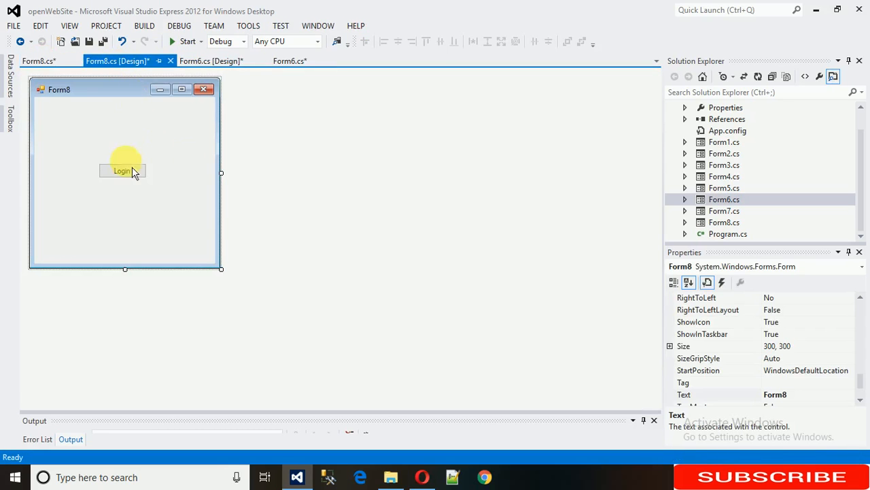
click(211, 60)
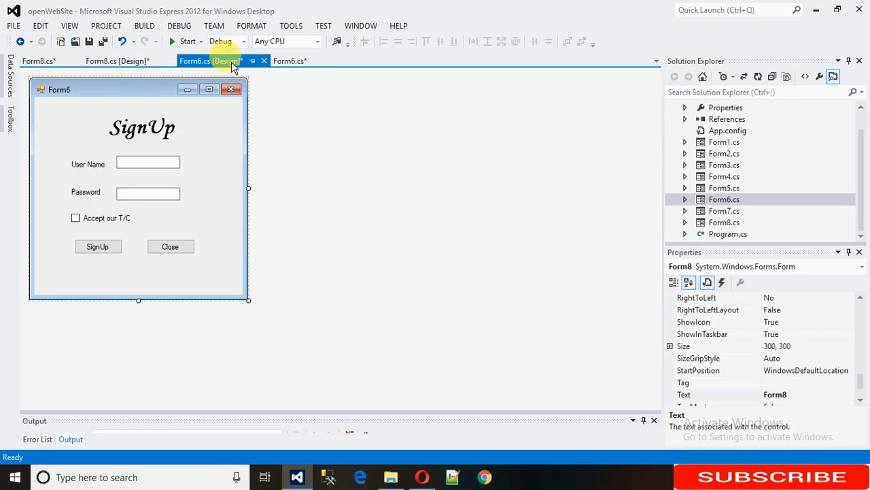
click(170, 246)
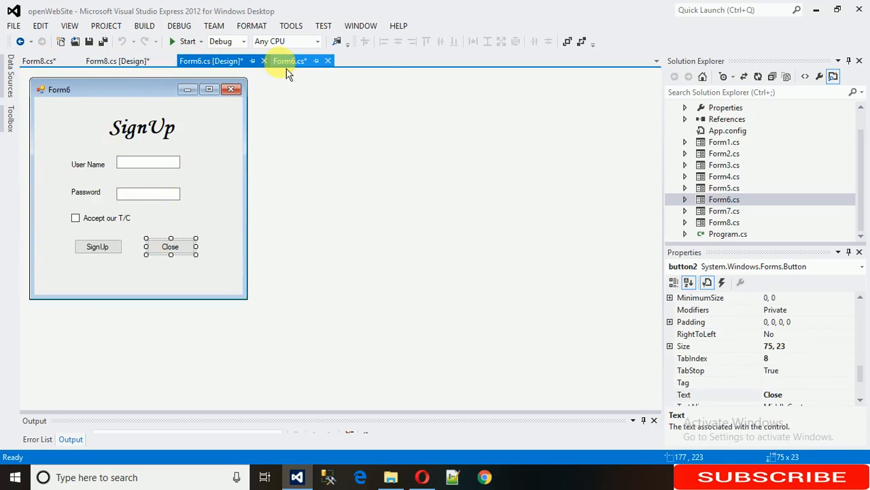
click(289, 60)
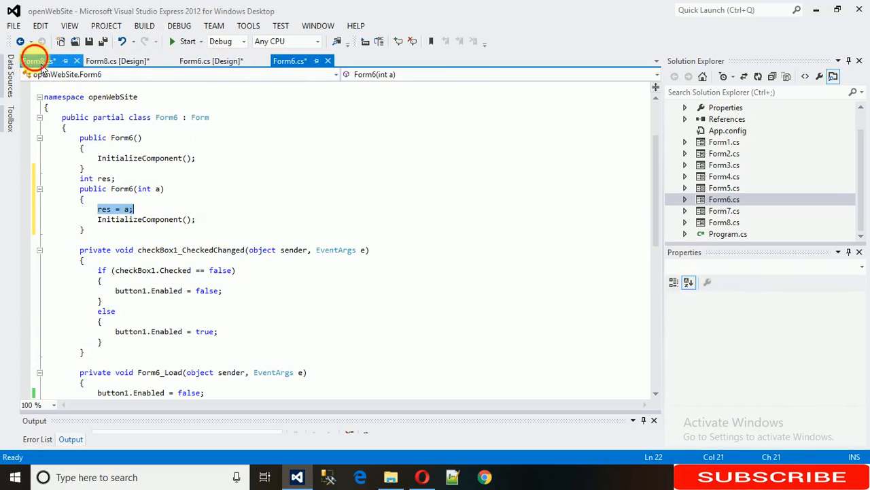
click(38, 59)
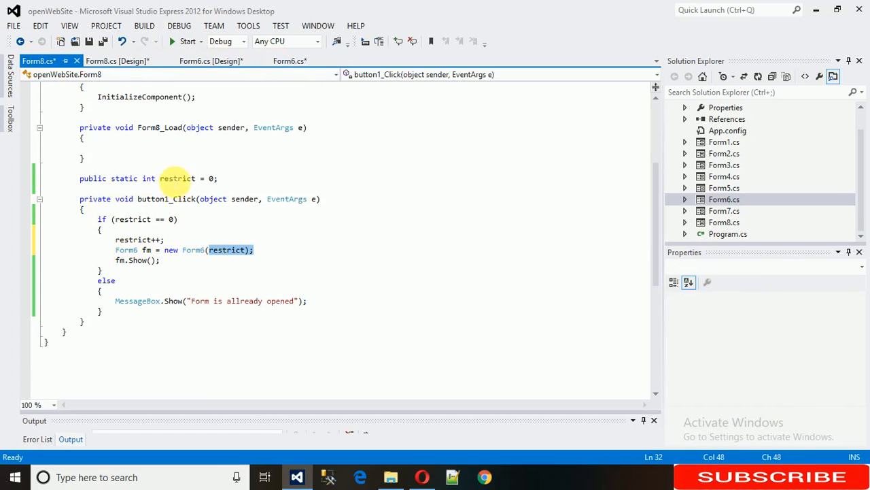
double_click(177, 178)
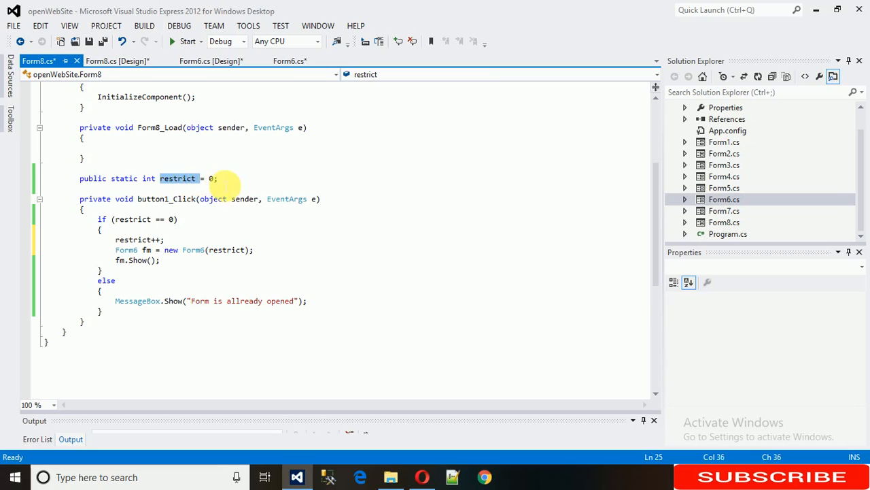
click(290, 60)
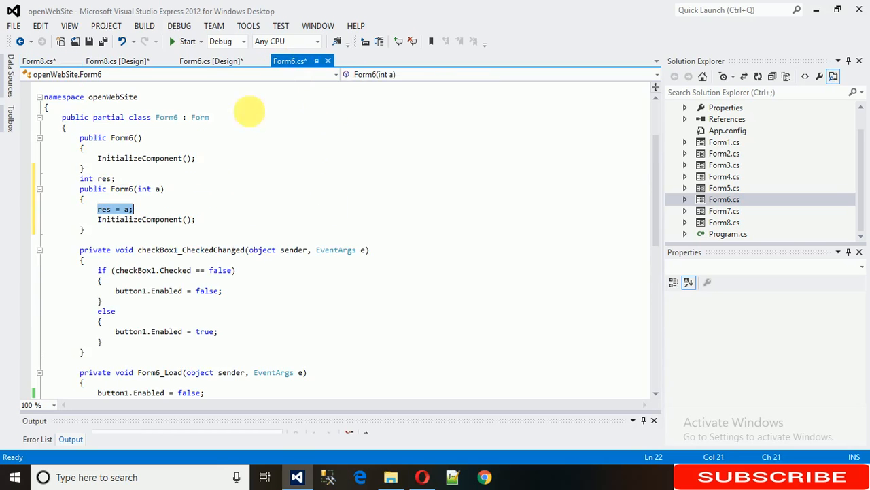
scroll(down, 3)
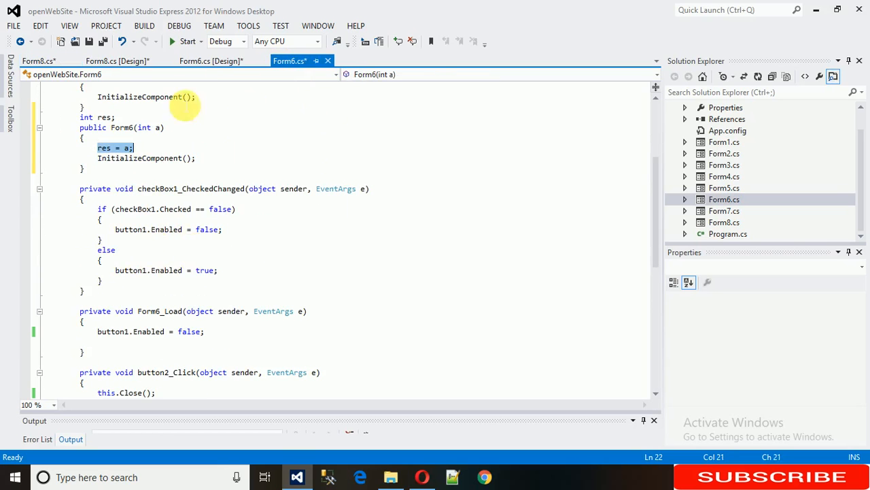
- View Form6's Close button handler button2_Click, then return to Form8's code
click(211, 59)
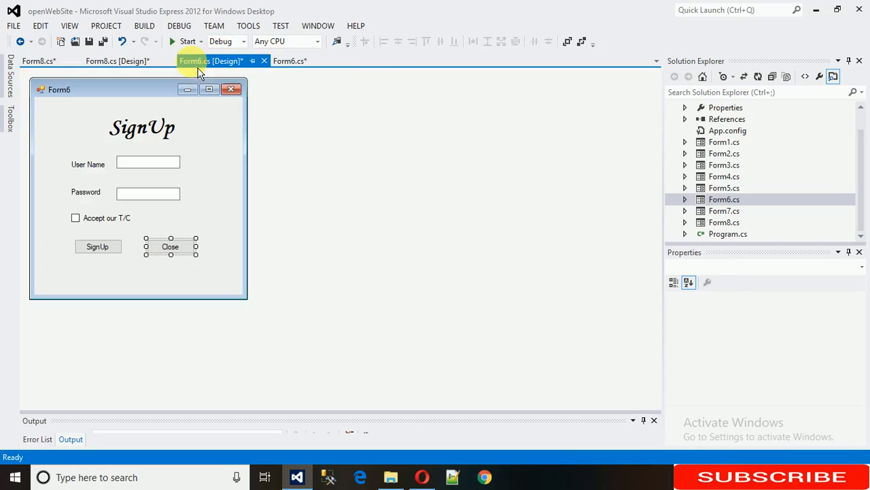
double_click(170, 247)
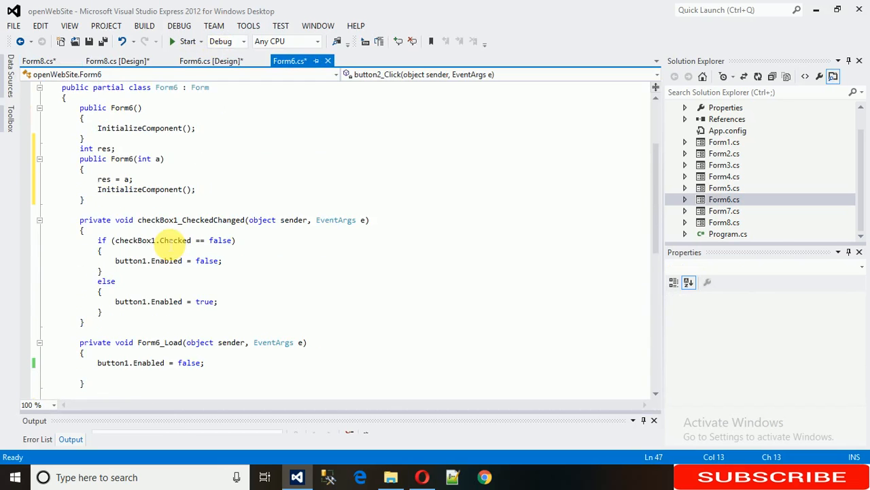
scroll(down, 3)
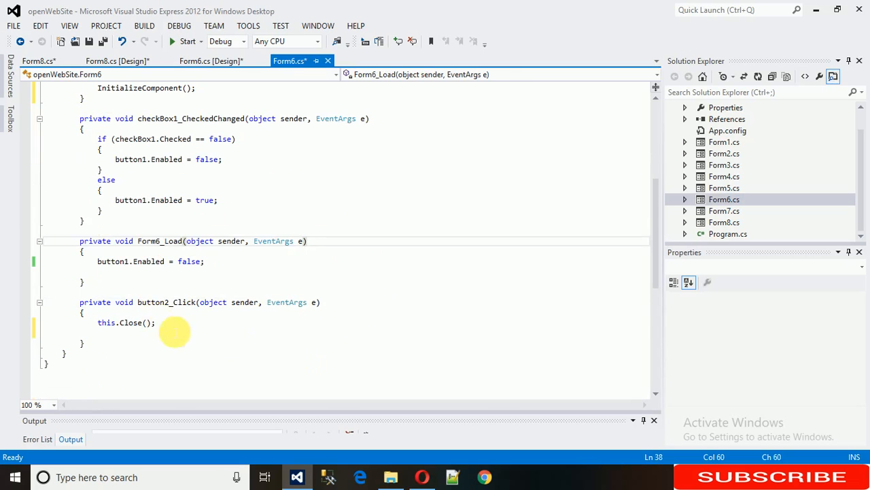
click(184, 334)
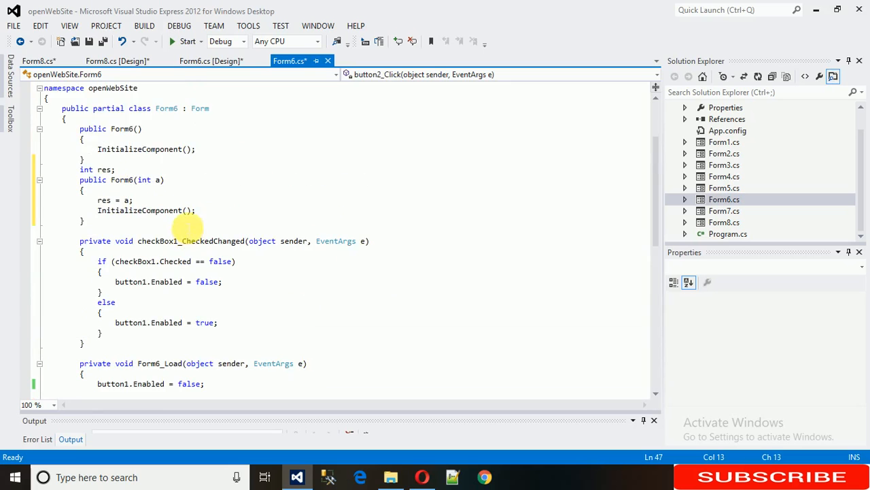
click(38, 59)
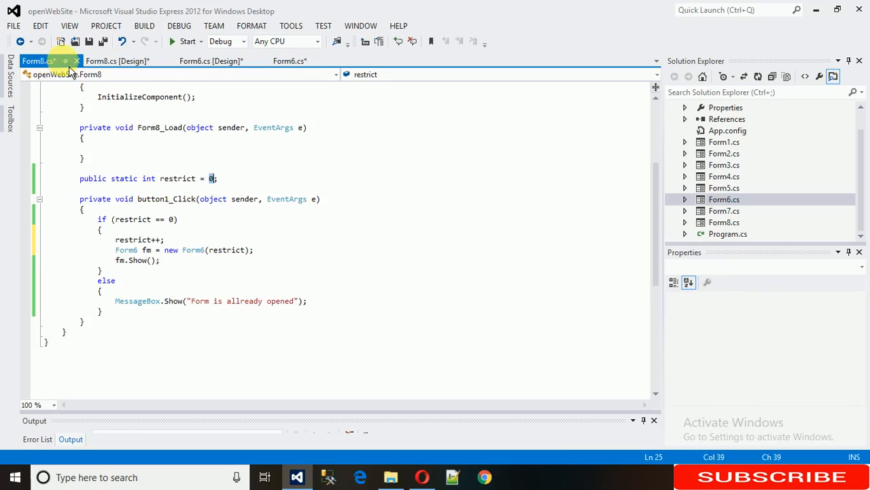
click(288, 59)
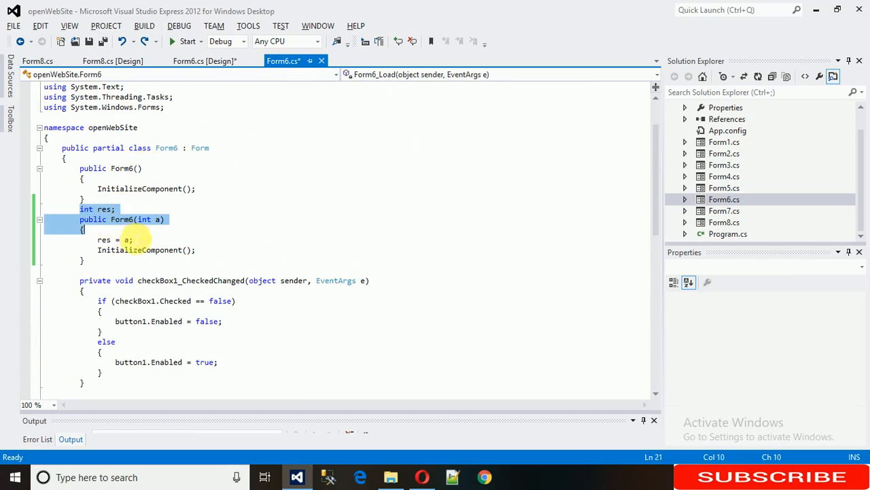
- Inspect the restrict argument passed to Form6 in Form8's code and dismiss a notice
click(39, 60)
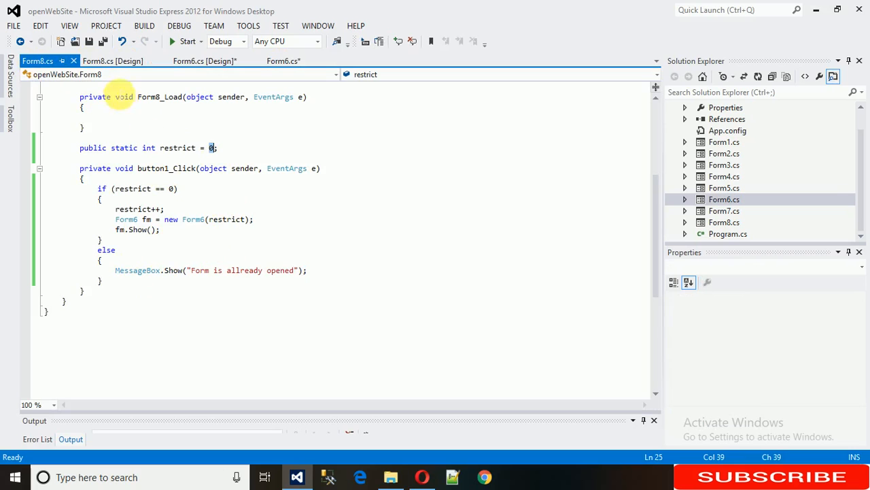
click(210, 147)
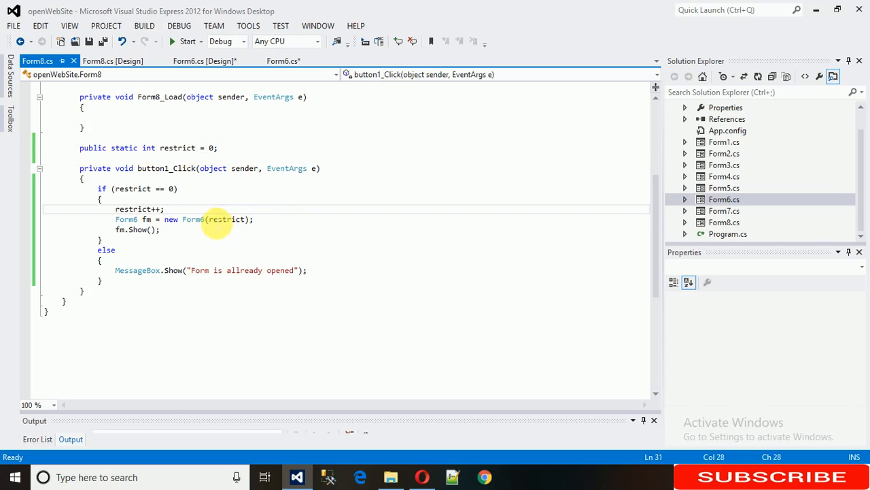
double_click(227, 219)
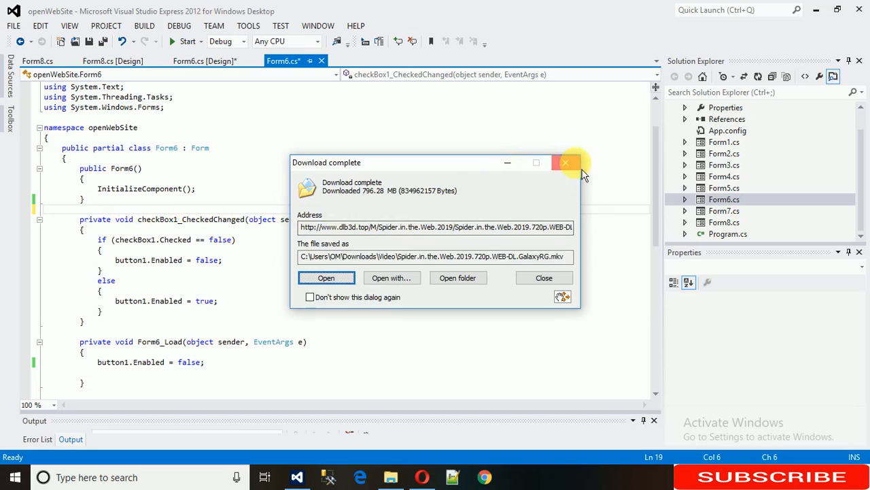
click(565, 163)
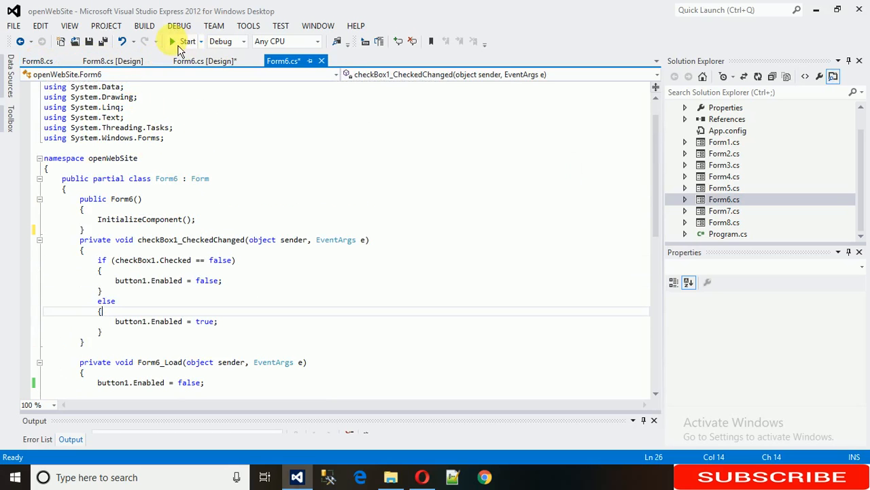
- Run the app: Login, close Form6, Login again, seeing "Form is allready opened" repeat
click(173, 41)
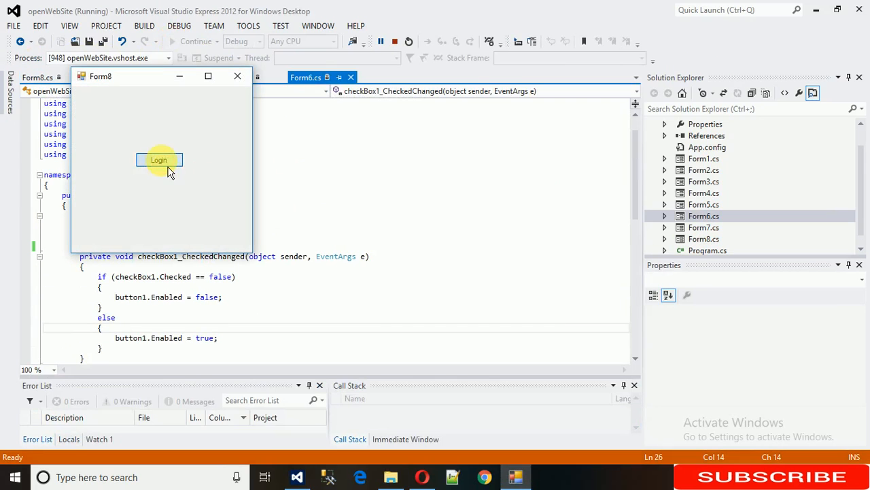
click(159, 160)
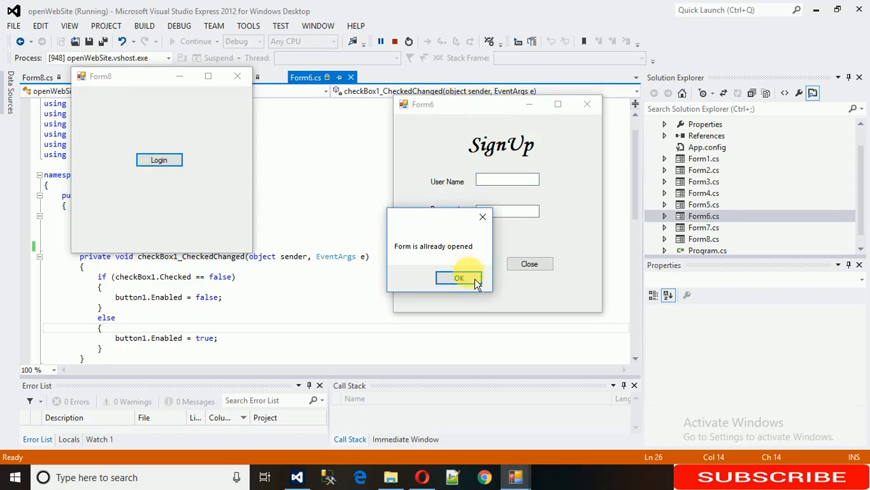
click(460, 277)
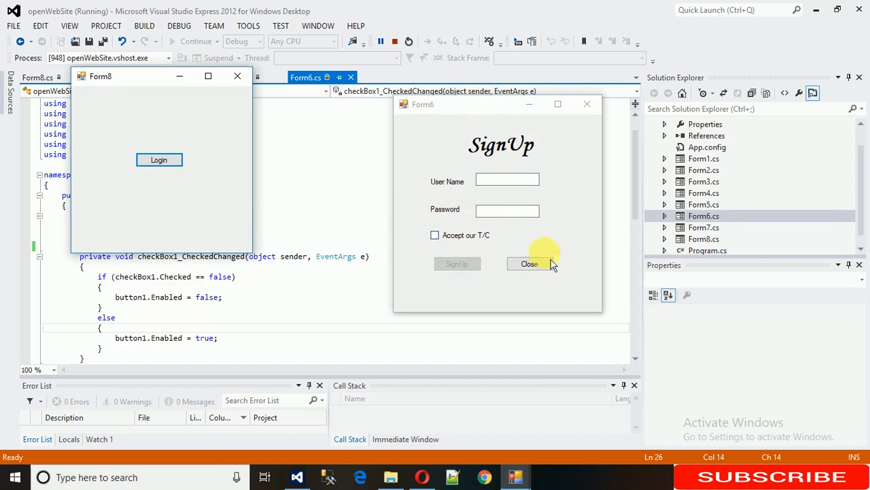
click(529, 264)
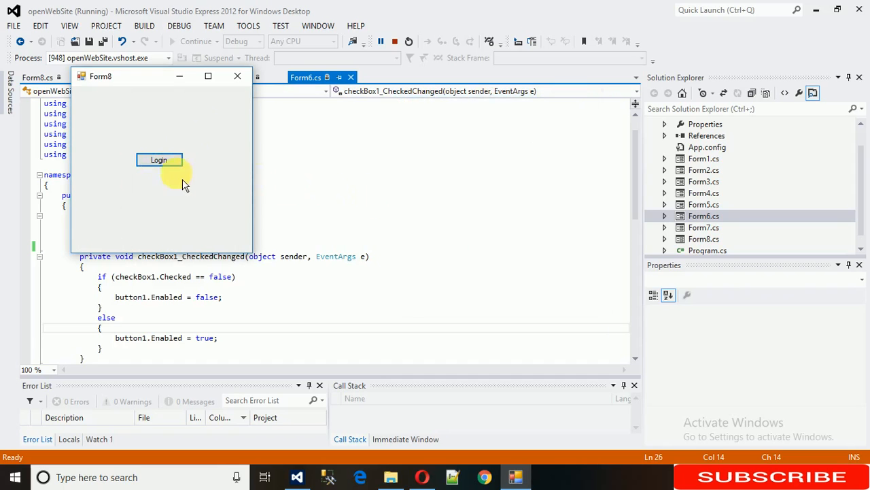
click(159, 159)
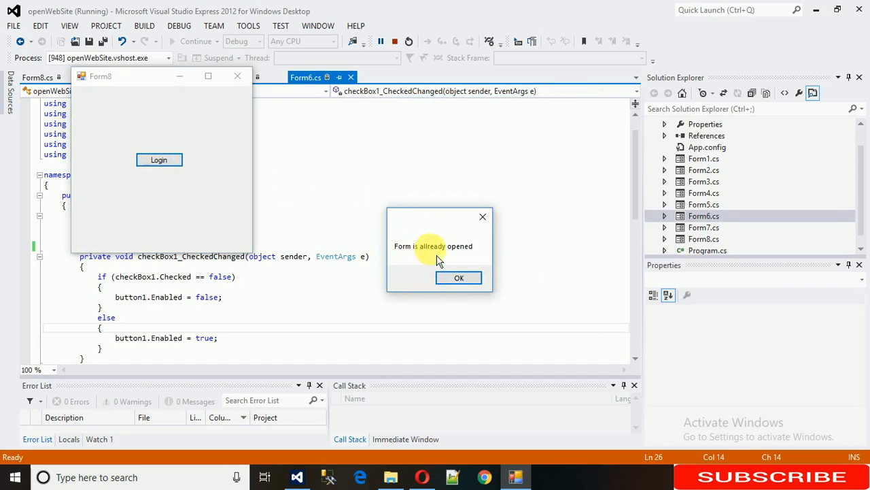
click(459, 277)
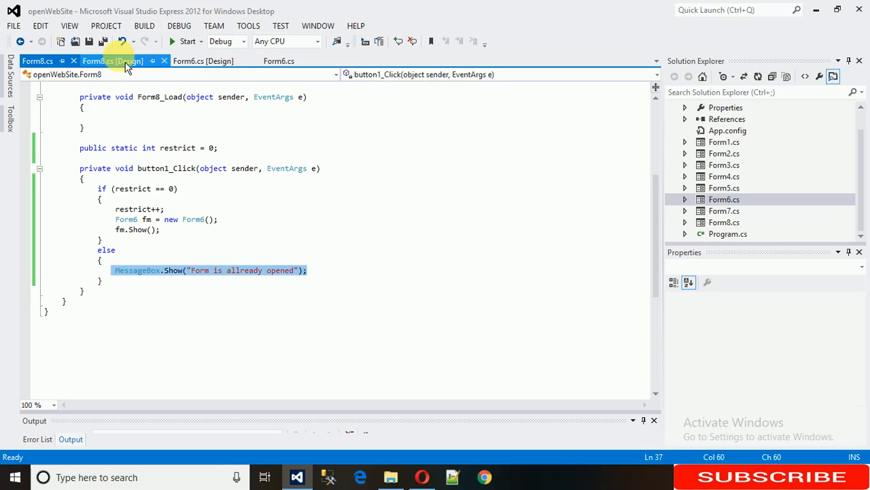
- Start Form8. in button2_Click and confirm restrict is static in Form8
click(279, 60)
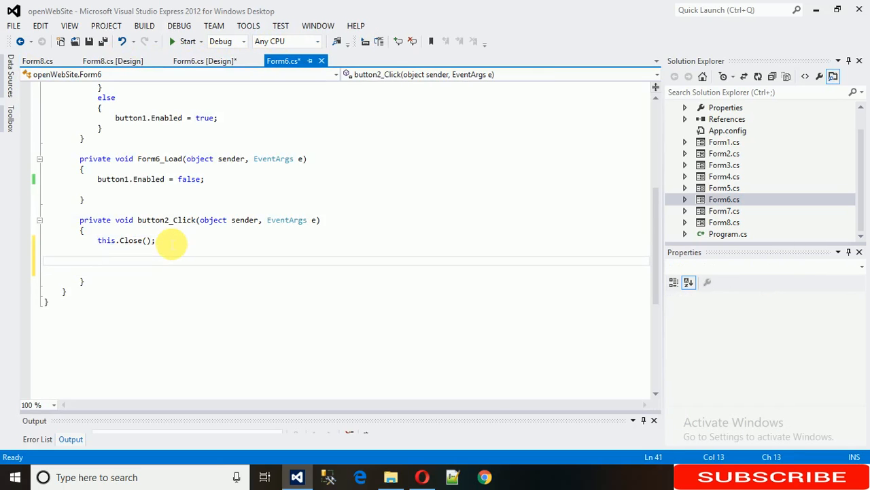
text(form8)
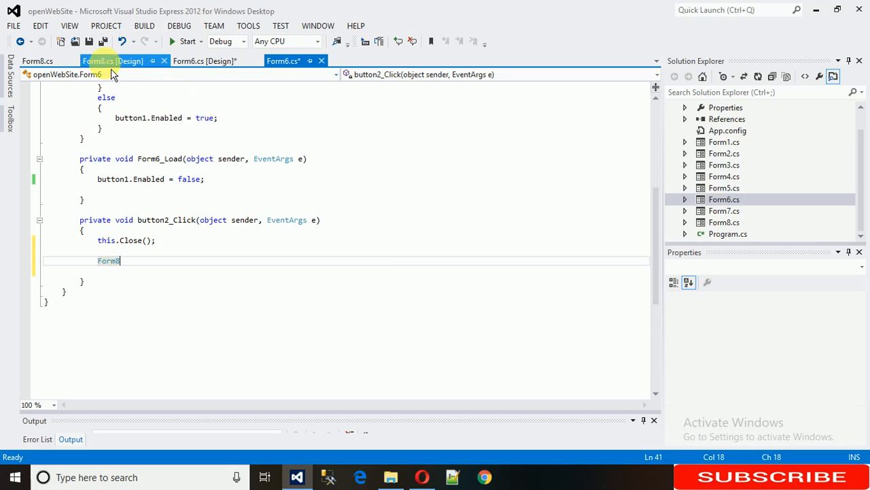
click(38, 60)
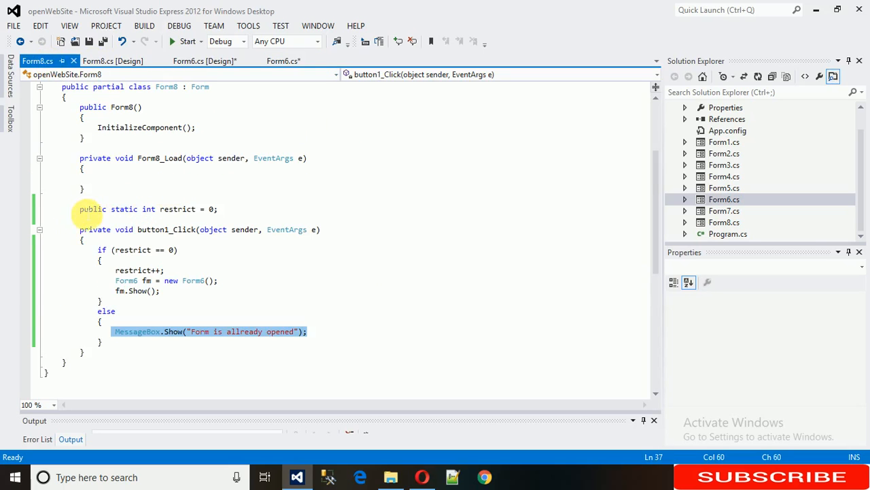
click(120, 209)
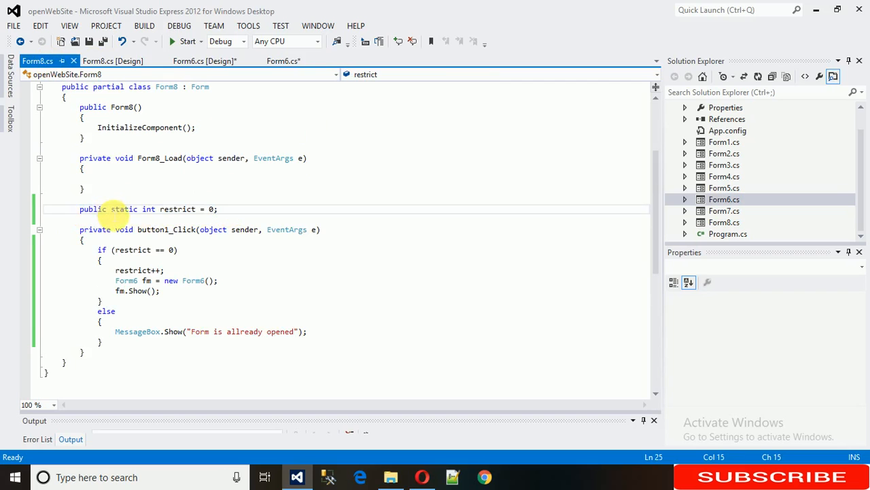
double_click(122, 209)
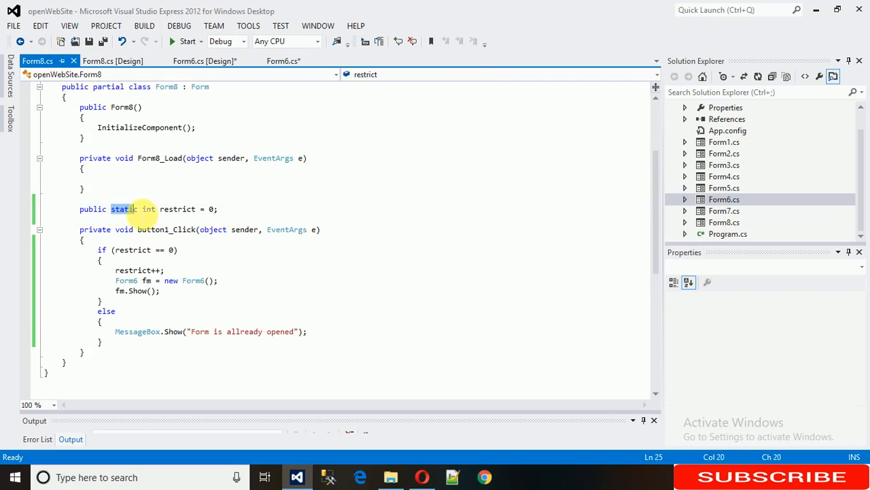
double_click(121, 209)
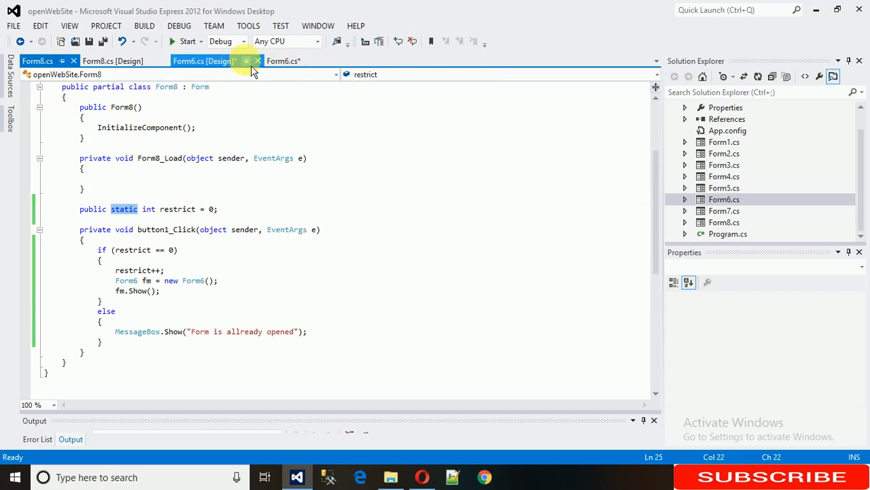
- Complete Form8.restrict = 0; after this.Close(); in Form6's button2_Click
click(282, 60)
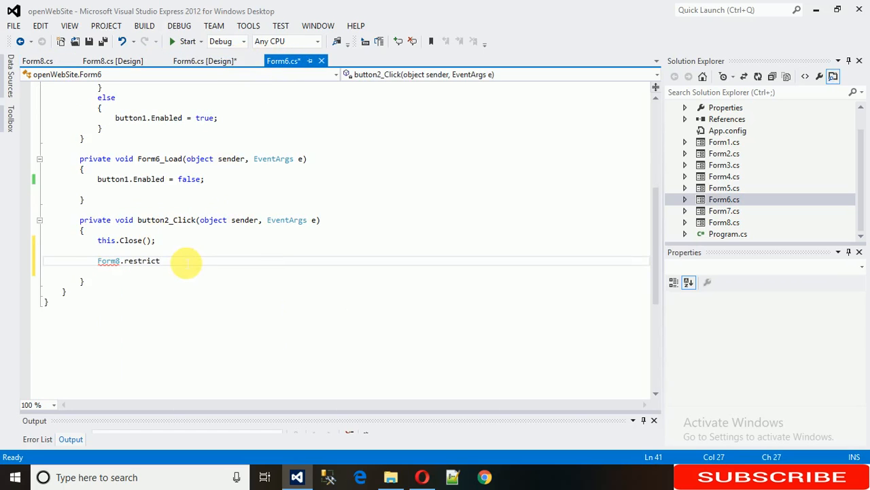
text(= 0;)
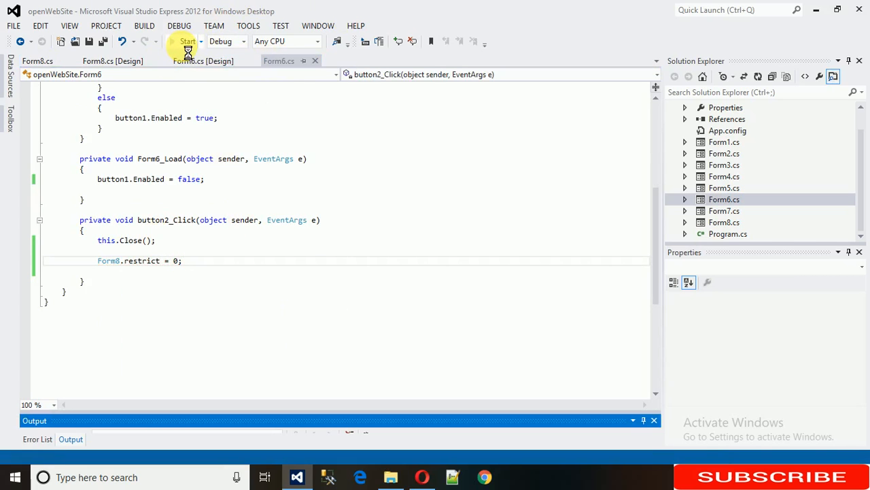
- Run: Form6 reopens after Close, but stays blocked after shutting it with the title-bar X
click(188, 40)
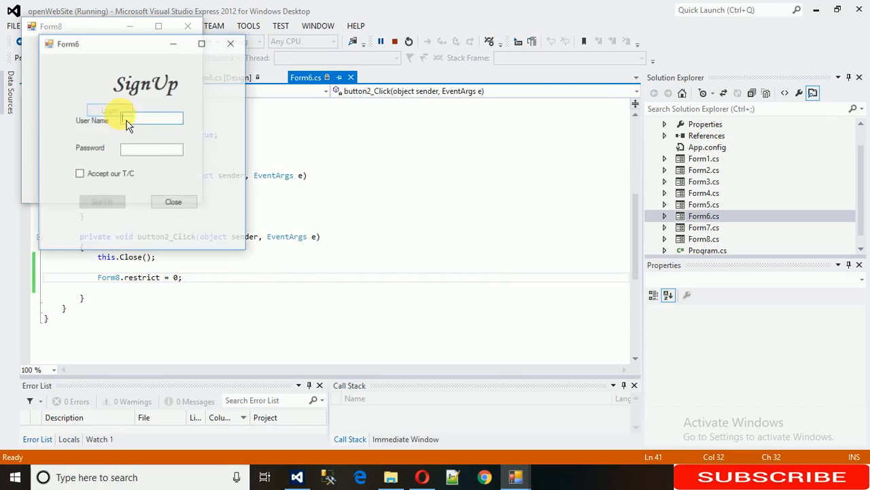
click(108, 110)
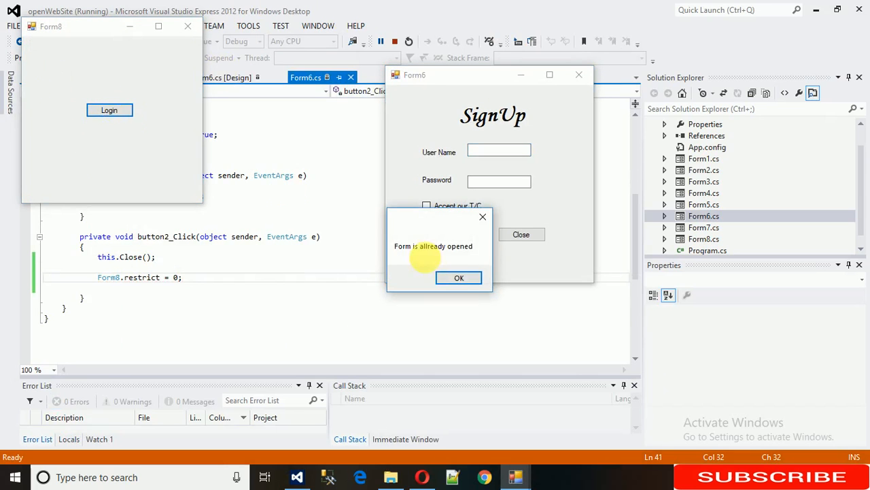
click(460, 278)
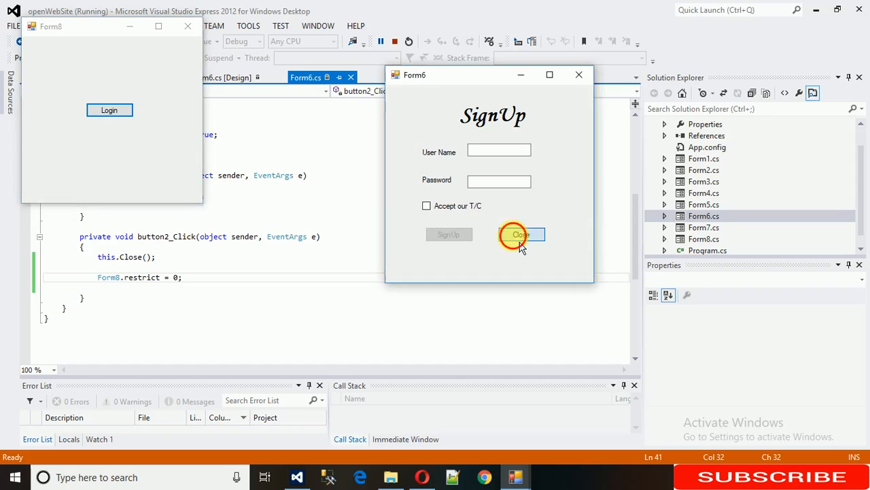
click(519, 234)
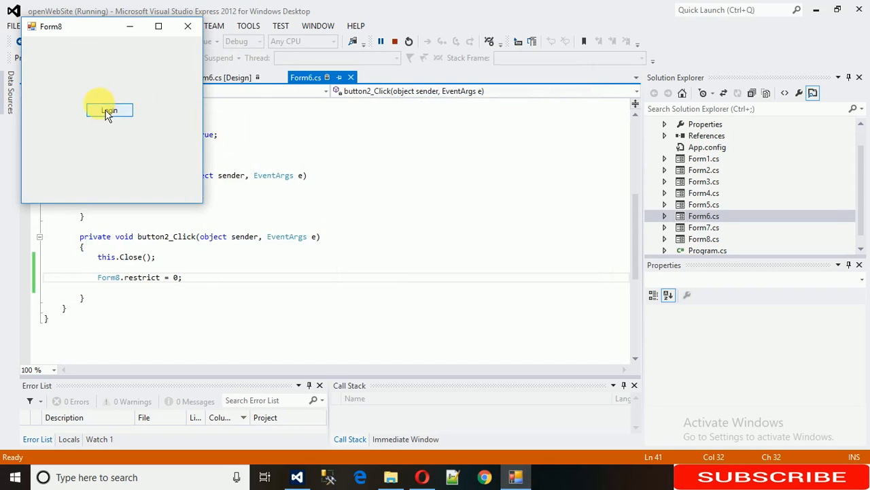
click(108, 110)
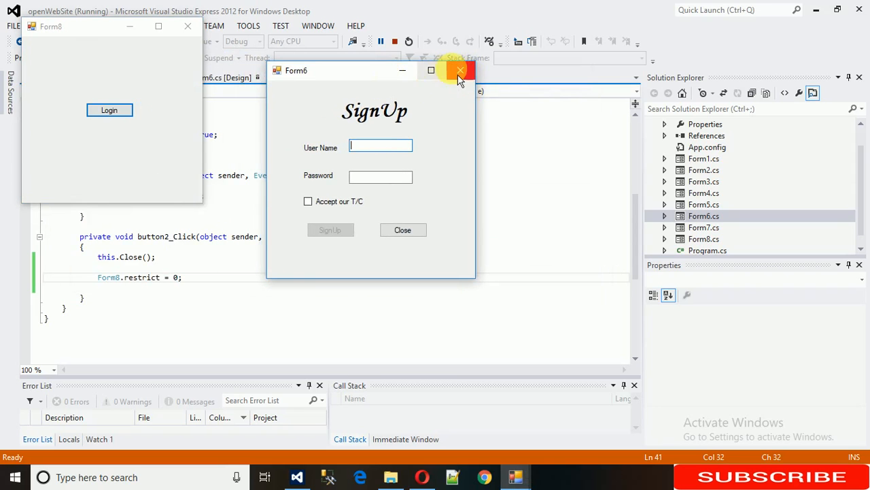
click(460, 70)
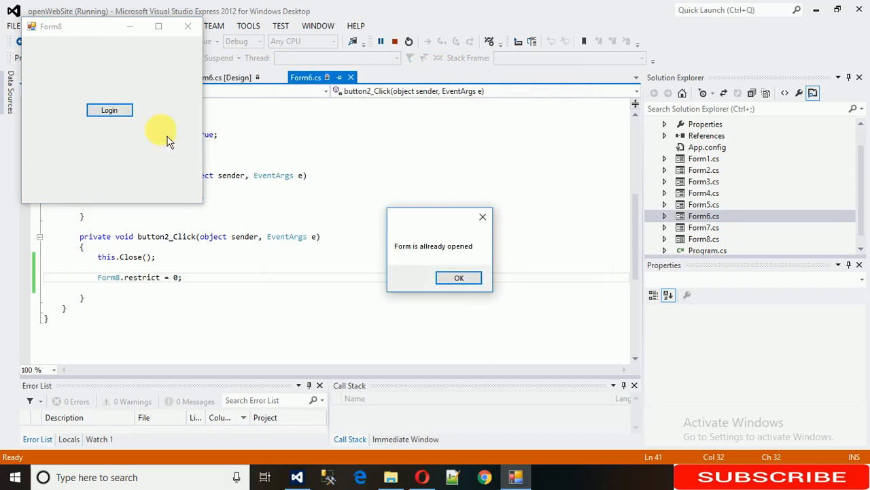
click(460, 277)
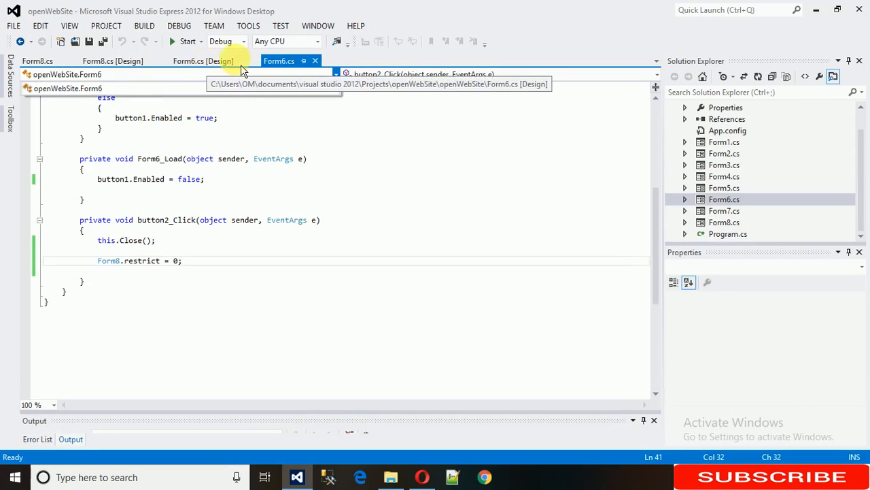
- Add ControlBox = false; at the end of Form6_Load and save the file
click(202, 60)
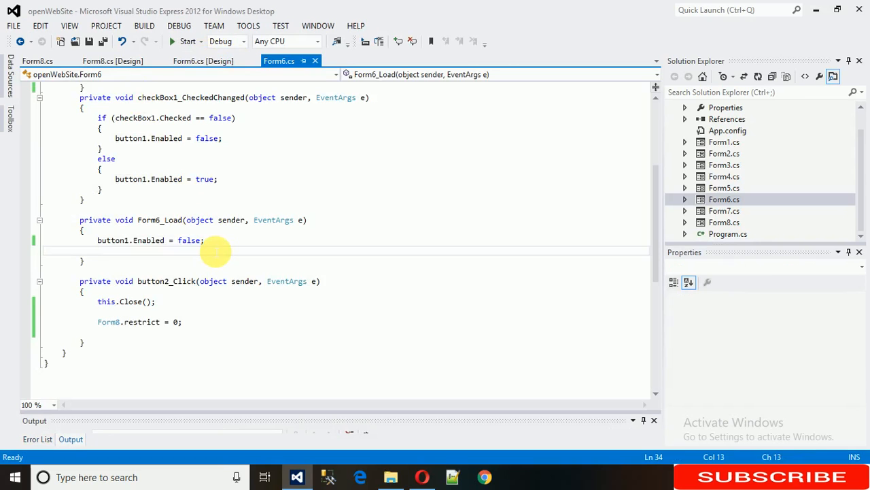
text(con)
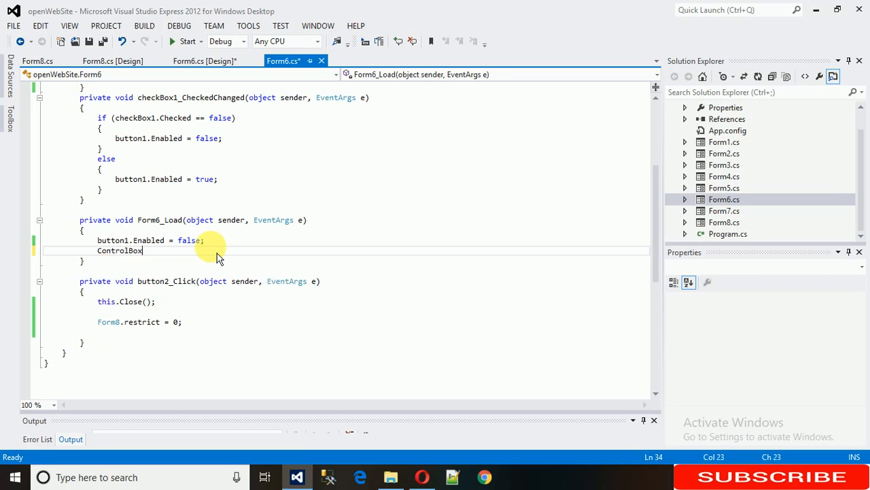
text(=f)
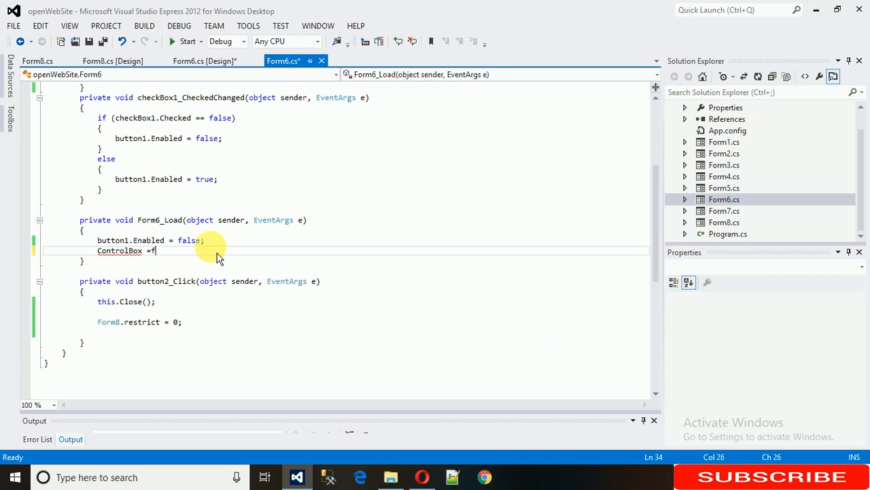
text(alse;)
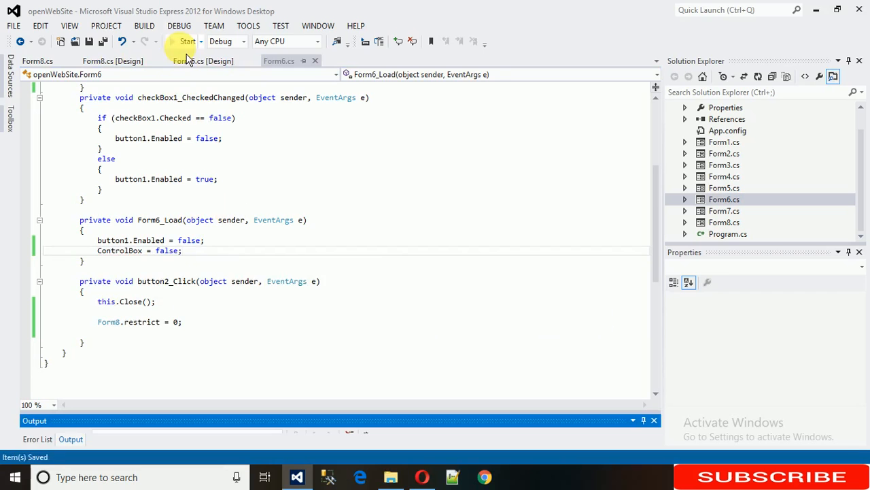
- Start debugging, open Form6 via Login to confirm no control buttons, close it, then dismiss the second-Login warning
click(187, 41)
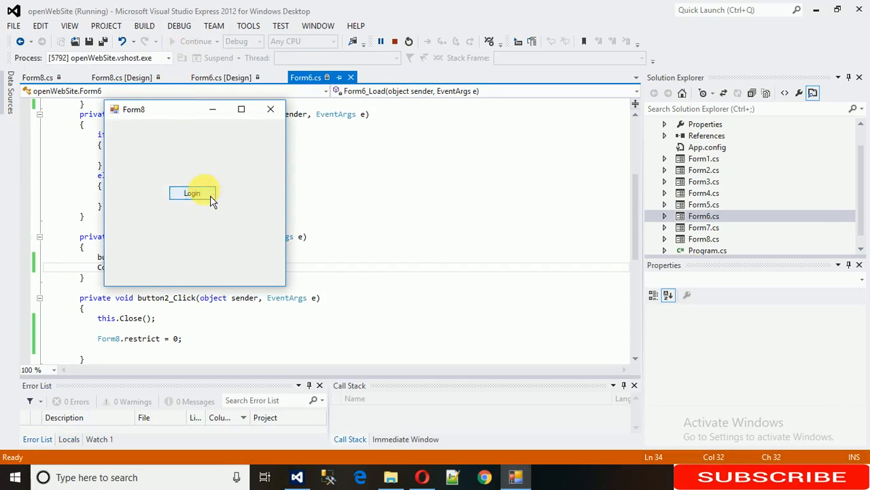
click(191, 193)
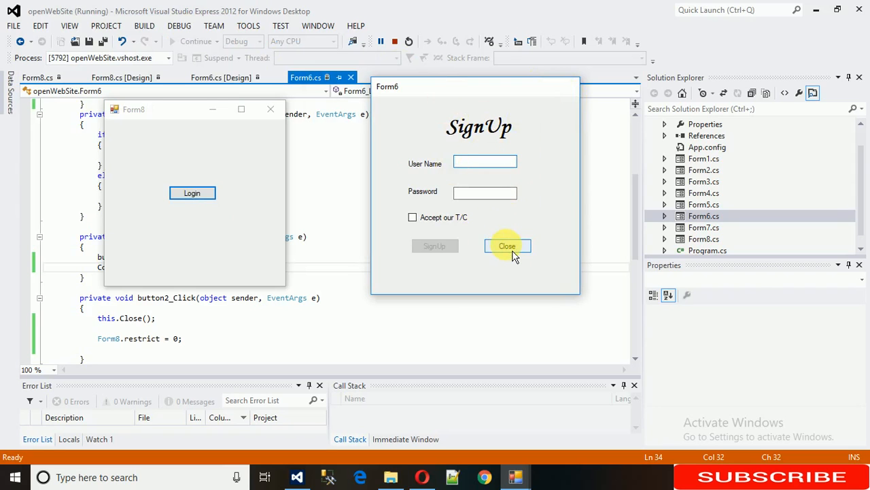
click(507, 245)
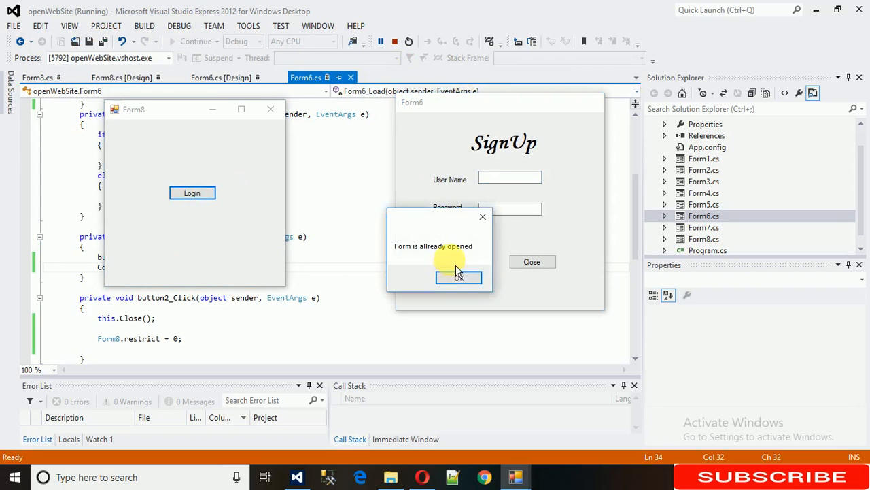
click(458, 276)
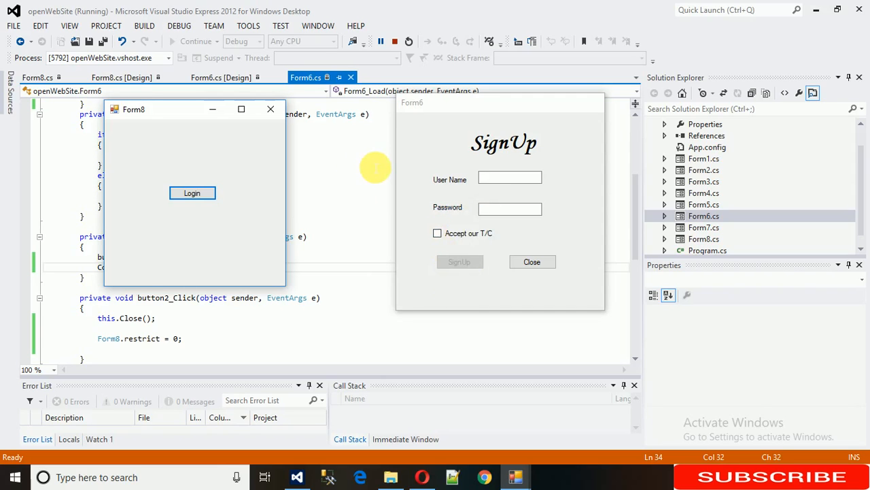